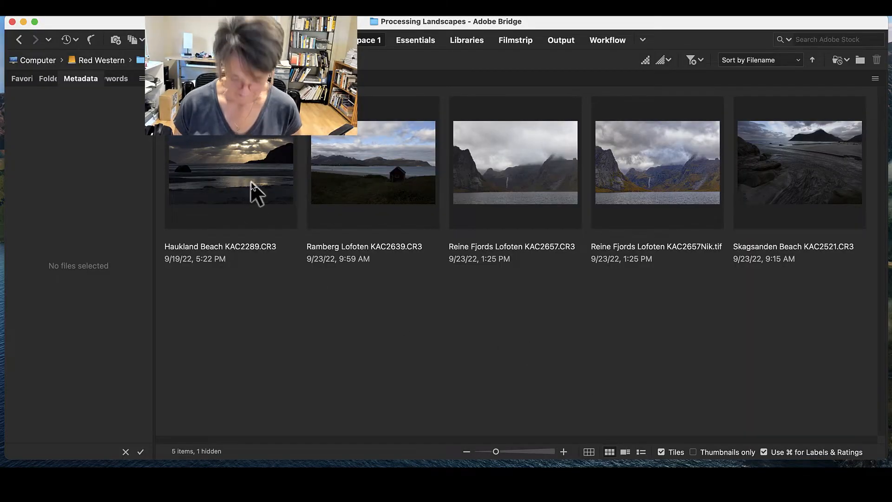
Select the five Lofoten landscape files in Bridge to send them to Camera Raw
{"action": "left_click", "coordinate": [230, 165]}
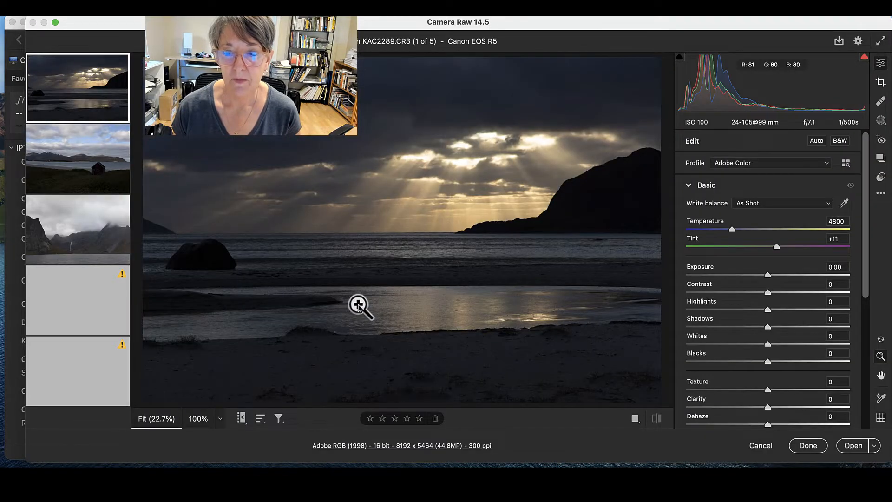
{"action": "mouse_move", "coordinate": [211, 188]}
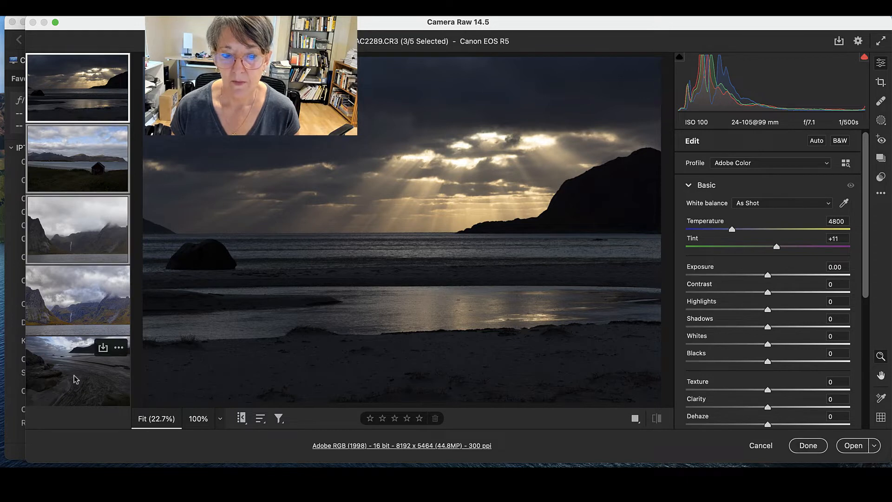
Batch-apply Texture +28, Vibrance +29 and Saturation +33 to four images, then return to the beach image alone
{"action": "left_click", "coordinate": [77, 370]}
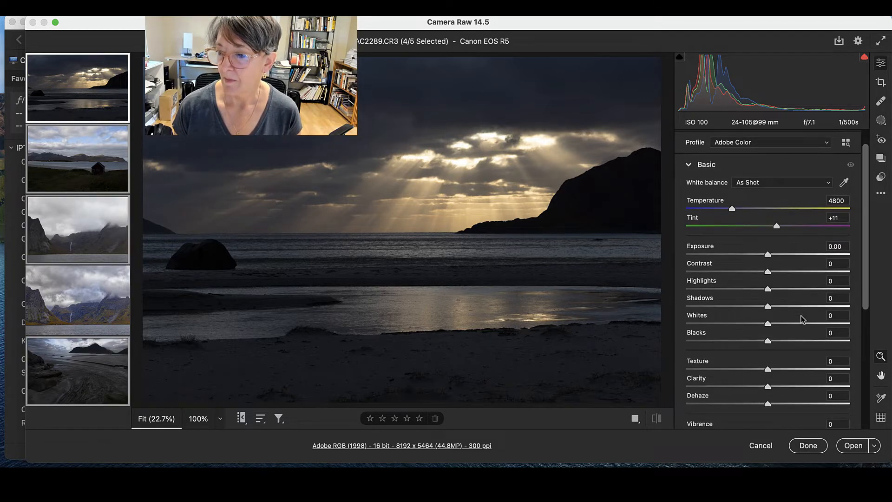
{"action": "left_click_drag", "start_coordinate": [767, 359], "coordinate": [806, 359]}
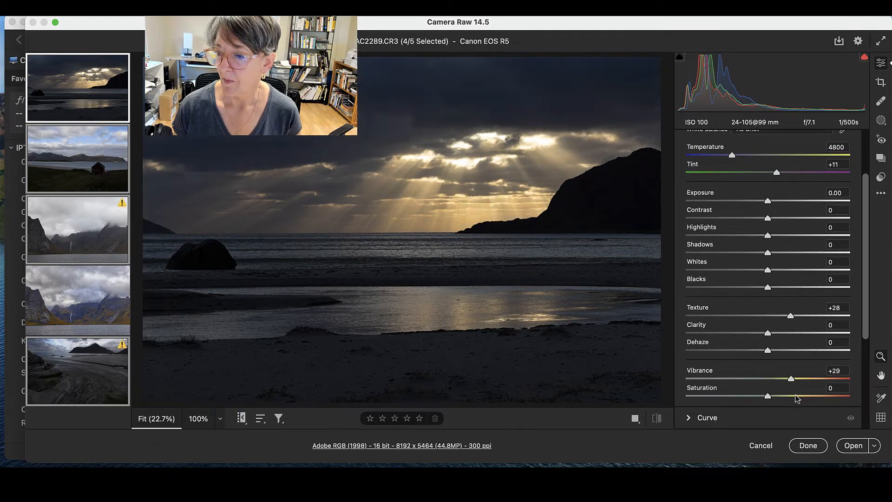
{"action": "left_click_drag", "start_coordinate": [768, 396], "coordinate": [795, 395]}
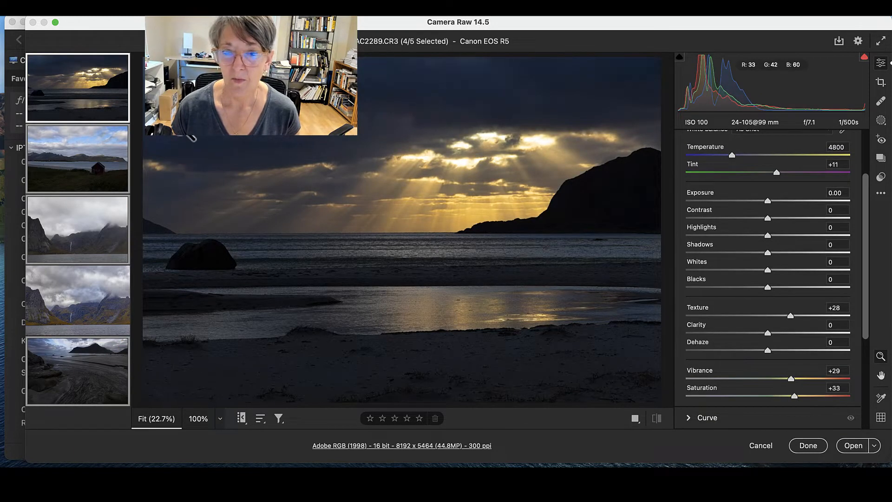
{"action": "left_click", "coordinate": [77, 89]}
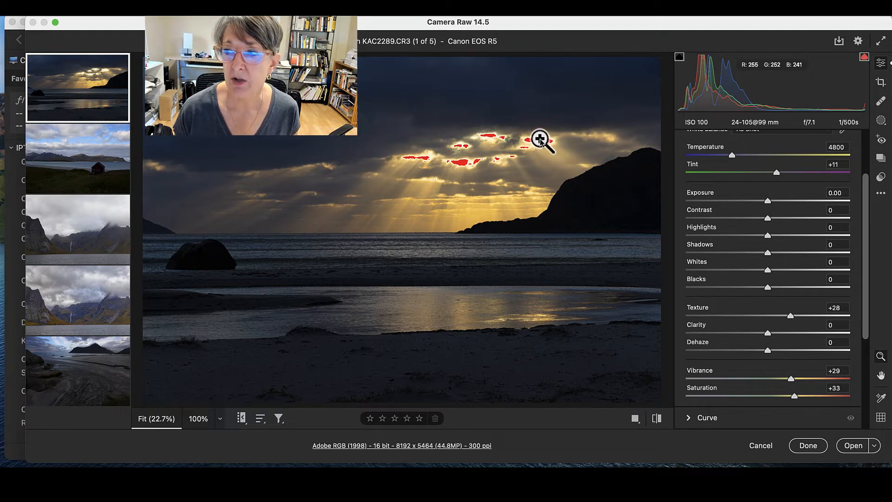
{"action": "mouse_move", "coordinate": [787, 128]}
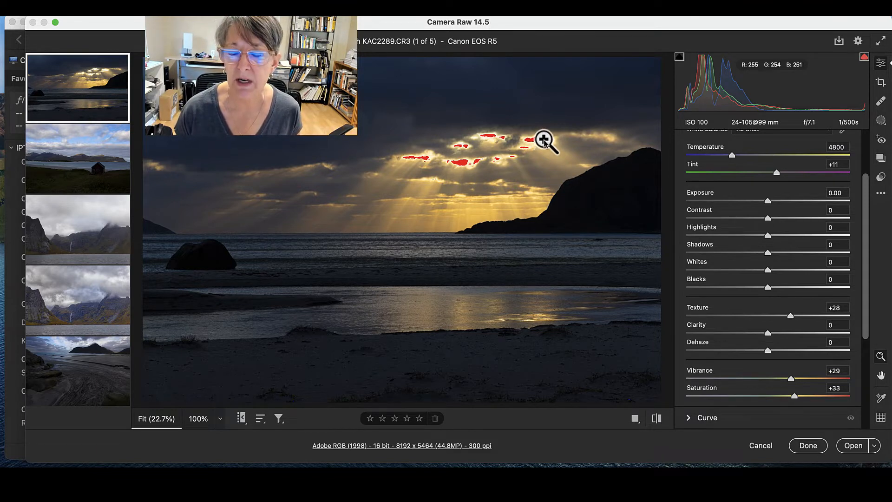
{"action": "mouse_move", "coordinate": [716, 239]}
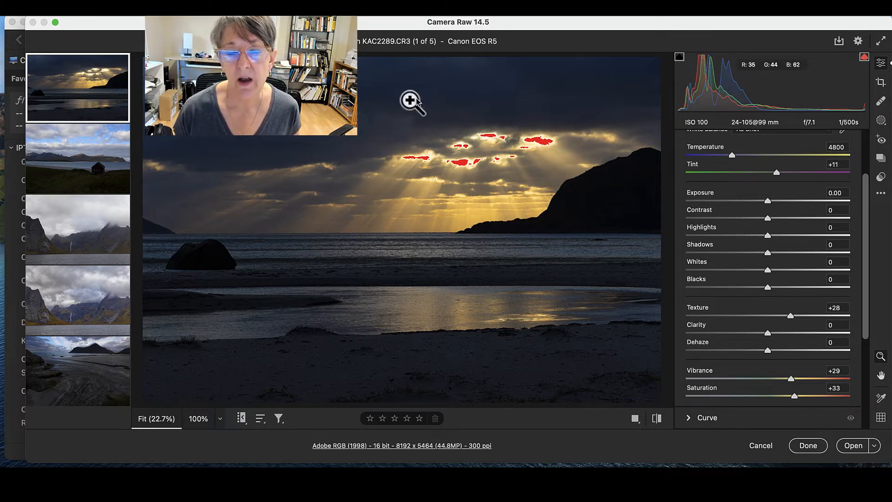
{"action": "mouse_move", "coordinate": [524, 167]}
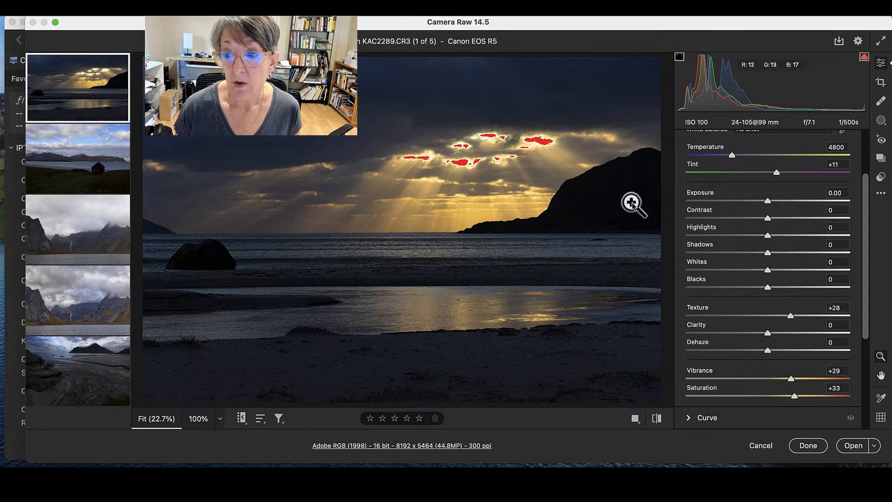
{"action": "mouse_move", "coordinate": [590, 263]}
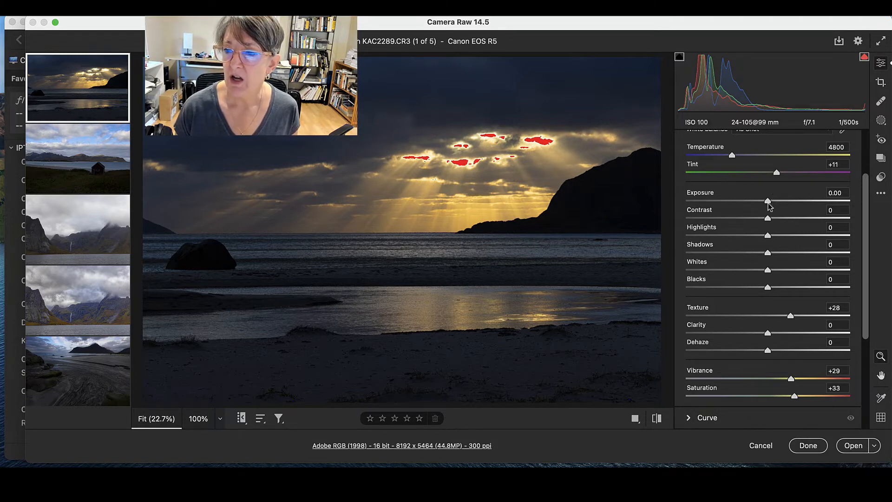
Test the beach image's exposure up and down, settling on a slight +0.05 boost
{"action": "left_click_drag", "start_coordinate": [768, 201], "coordinate": [782, 201]}
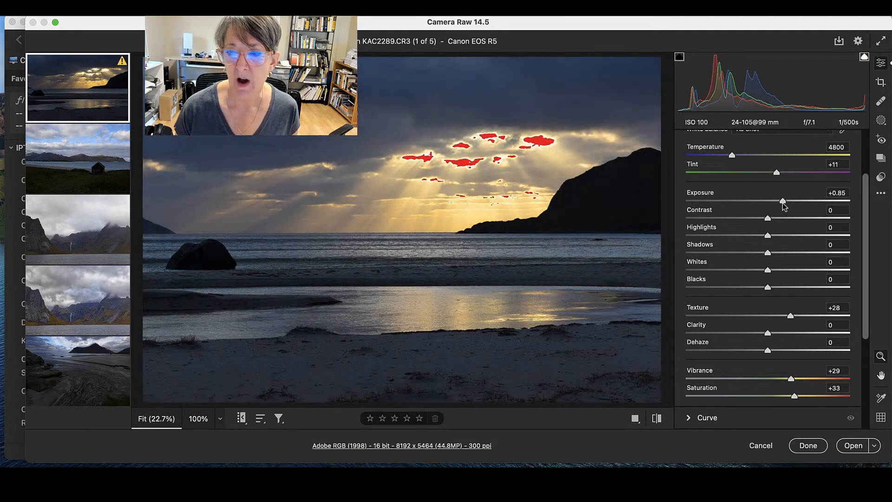
{"action": "left_click_drag", "start_coordinate": [783, 200], "coordinate": [788, 200]}
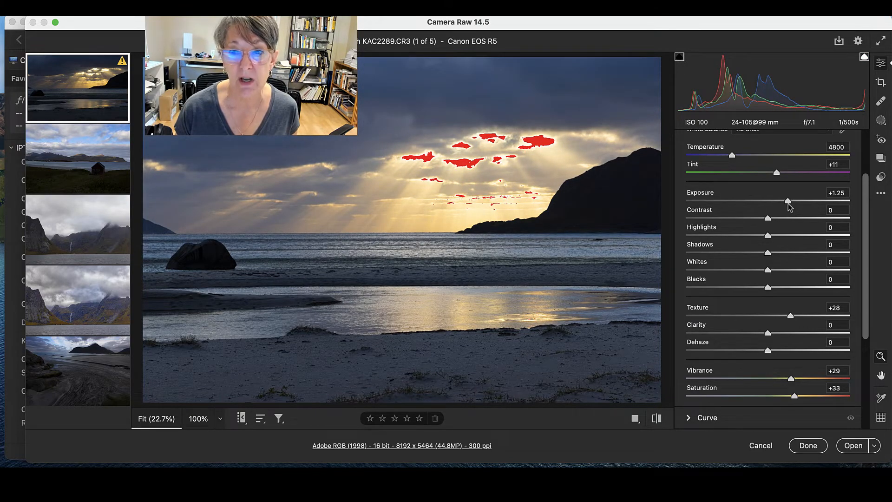
{"action": "left_click_drag", "start_coordinate": [787, 202], "coordinate": [770, 201]}
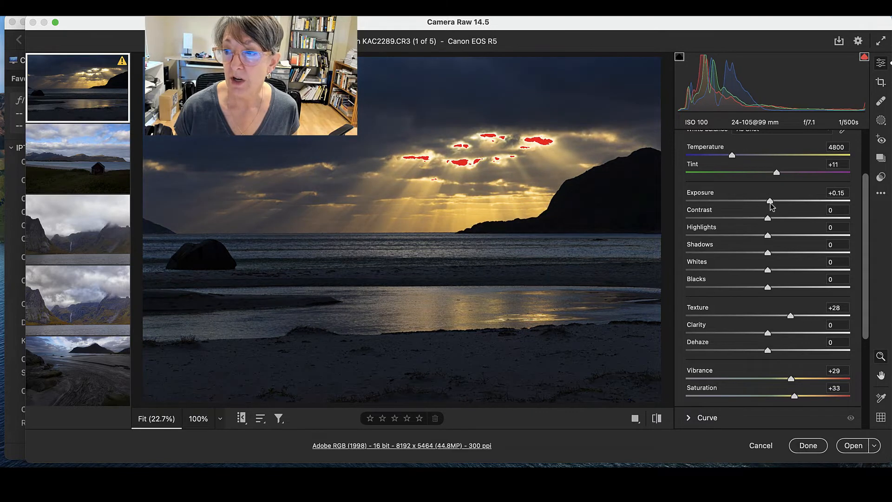
{"action": "left_click_drag", "start_coordinate": [769, 201], "coordinate": [767, 201]}
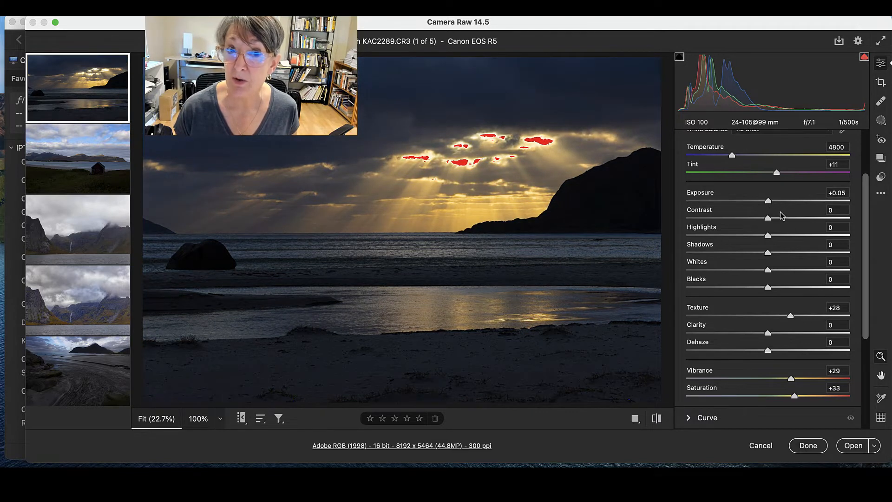
{"action": "mouse_move", "coordinate": [873, 158]}
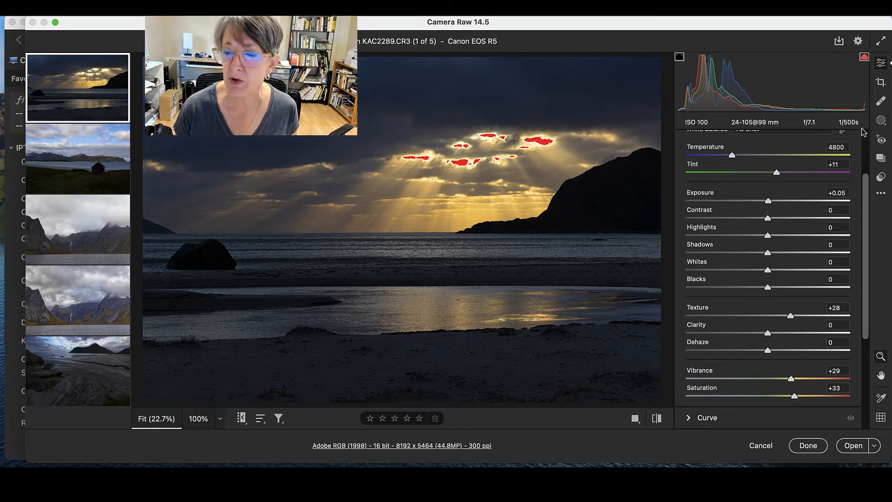
{"action": "mouse_move", "coordinate": [769, 293]}
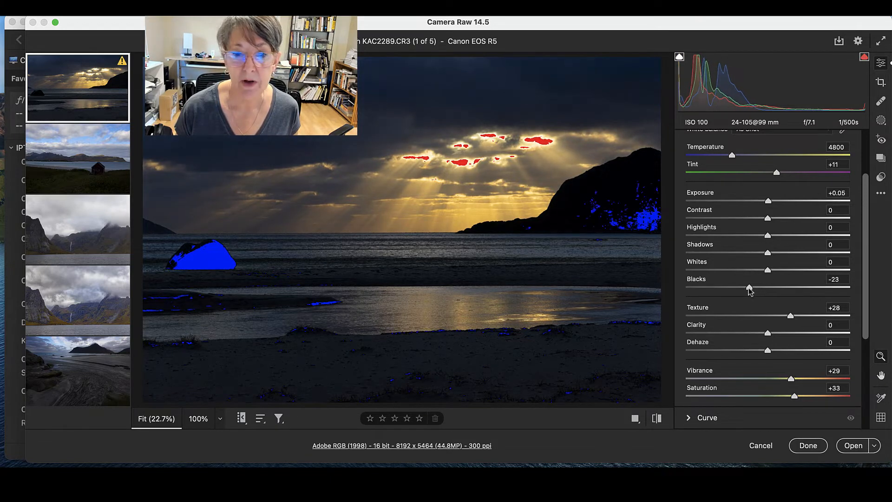
Preview shadow clipping on the Blacks slider and leave blacks lifted to +2
{"action": "left_click_drag", "start_coordinate": [751, 288], "coordinate": [736, 287]}
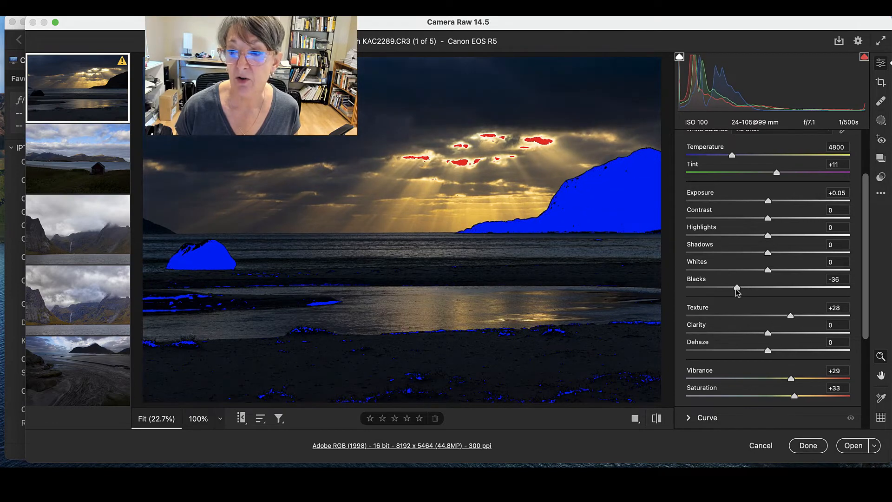
{"action": "left_click_drag", "start_coordinate": [737, 287], "coordinate": [762, 287]}
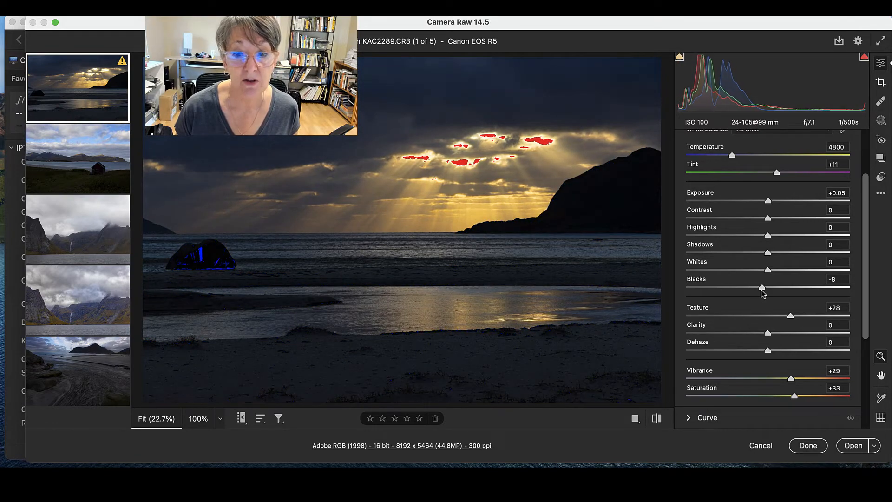
{"action": "left_click_drag", "start_coordinate": [762, 287], "coordinate": [772, 287]}
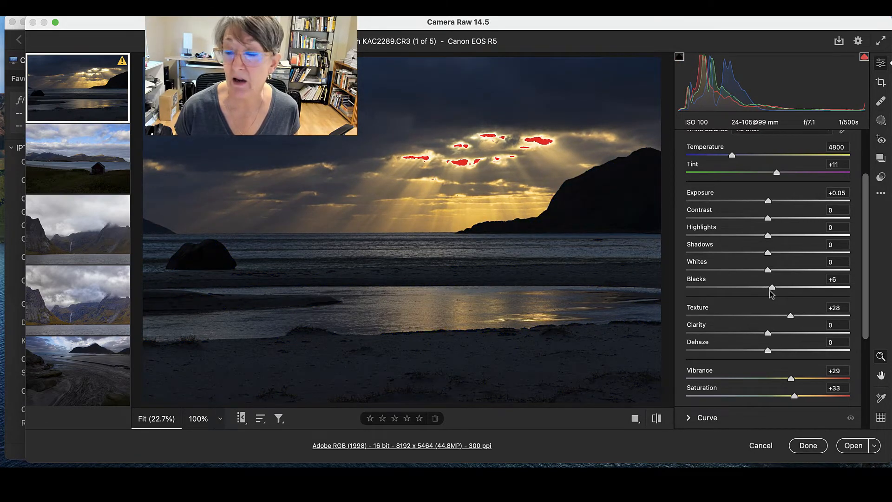
{"action": "left_click_drag", "start_coordinate": [773, 287], "coordinate": [769, 287]}
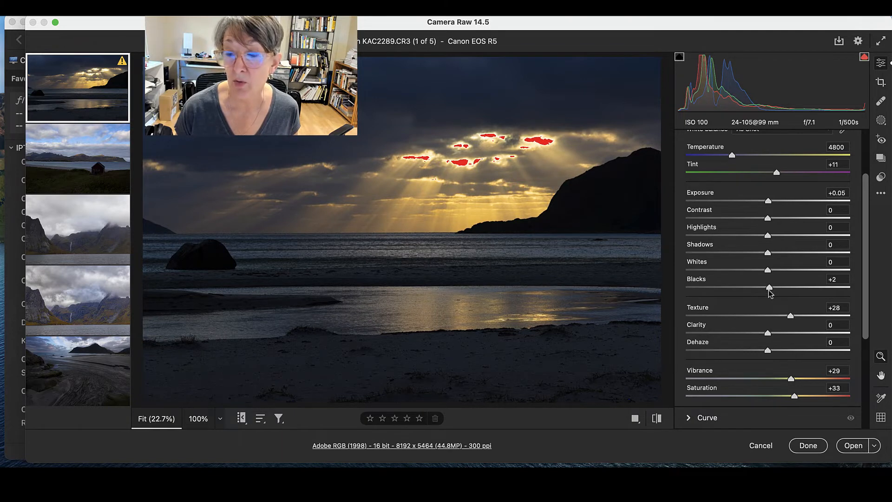
{"action": "mouse_move", "coordinate": [774, 214]}
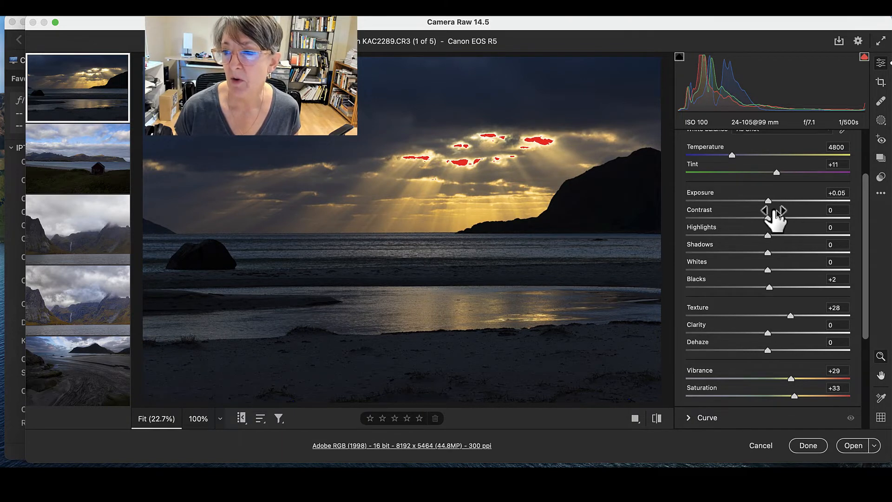
{"action": "mouse_move", "coordinate": [762, 213]}
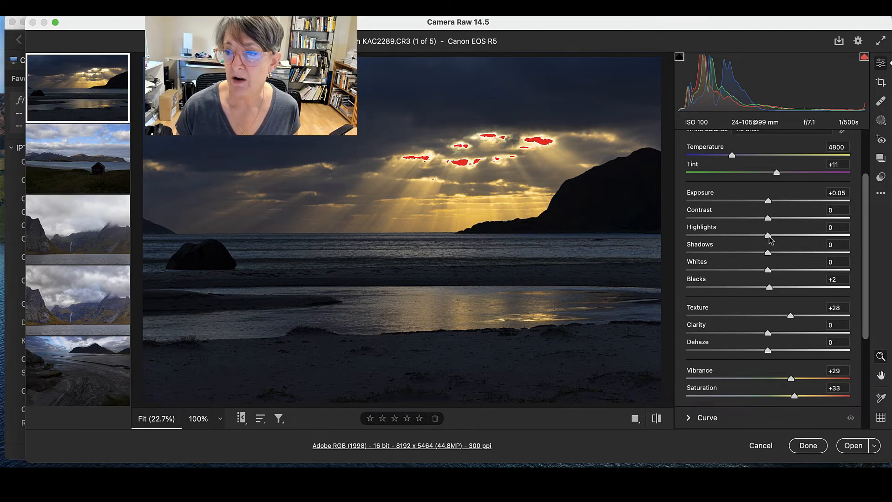
{"action": "mouse_move", "coordinate": [755, 260]}
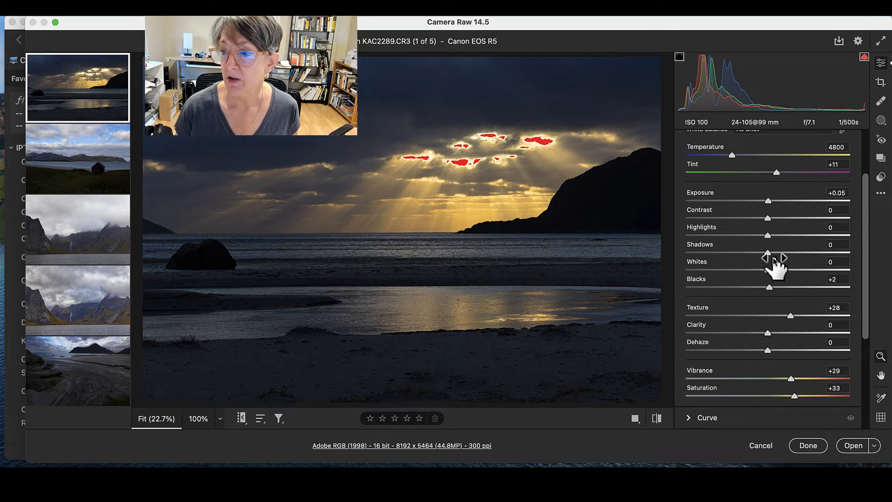
Raise the Haukland Beach shadows progressively until they reach +100
{"action": "left_click_drag", "start_coordinate": [768, 251], "coordinate": [777, 252]}
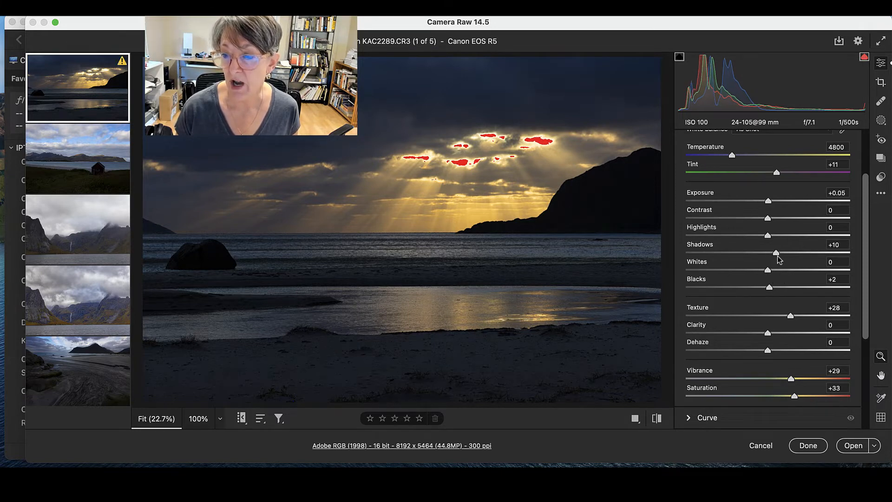
{"action": "left_click_drag", "start_coordinate": [778, 252], "coordinate": [786, 252]}
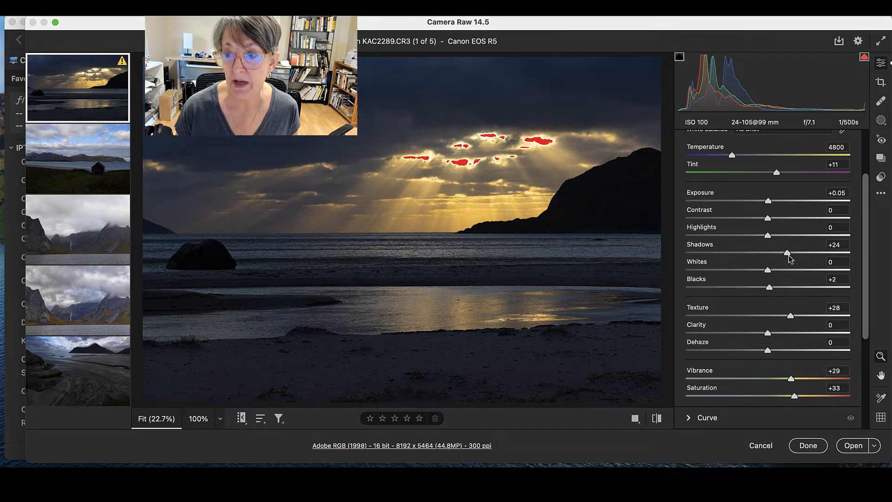
{"action": "left_click_drag", "start_coordinate": [787, 253], "coordinate": [794, 253]}
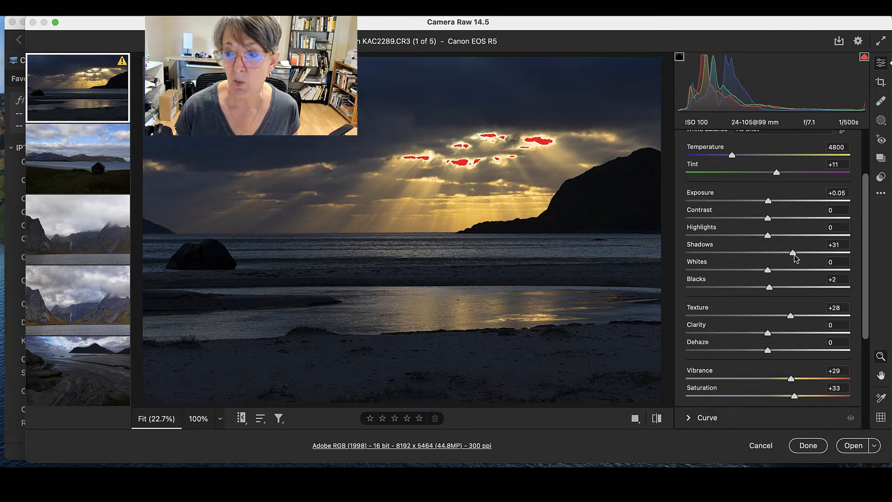
{"action": "left_click_drag", "start_coordinate": [794, 253], "coordinate": [804, 252]}
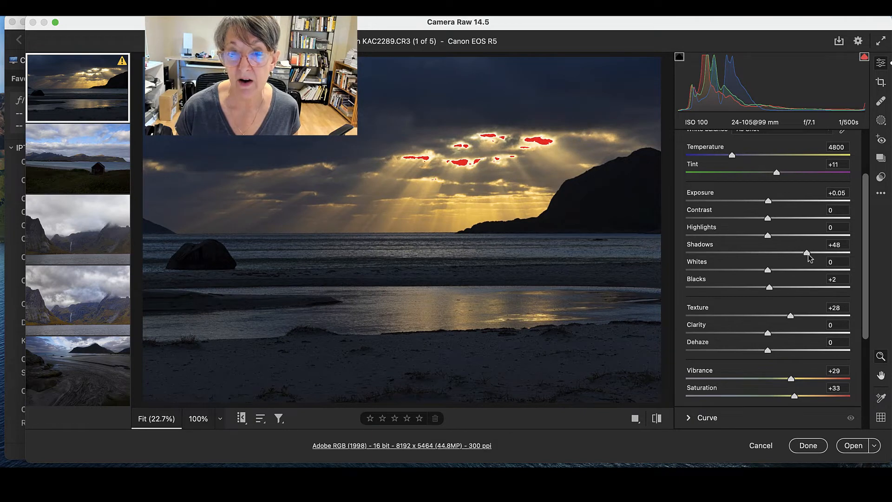
{"action": "left_click_drag", "start_coordinate": [807, 253], "coordinate": [796, 252]}
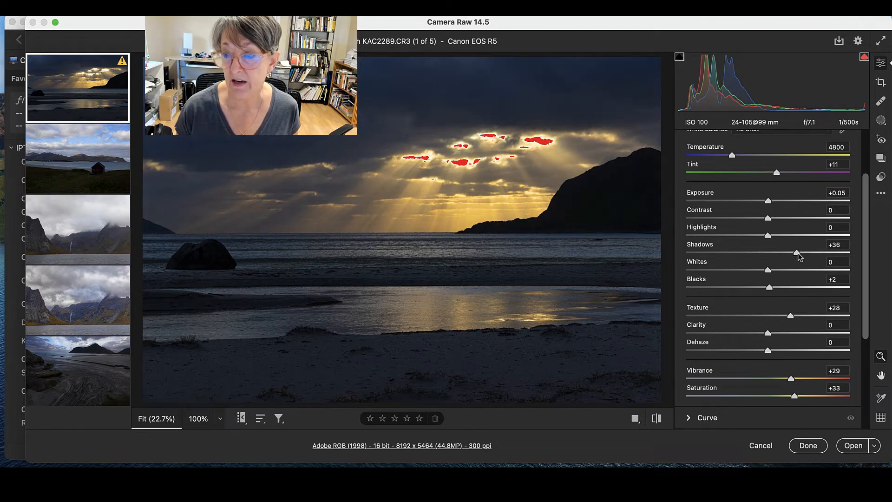
{"action": "left_click_drag", "start_coordinate": [782, 253], "coordinate": [807, 253]}
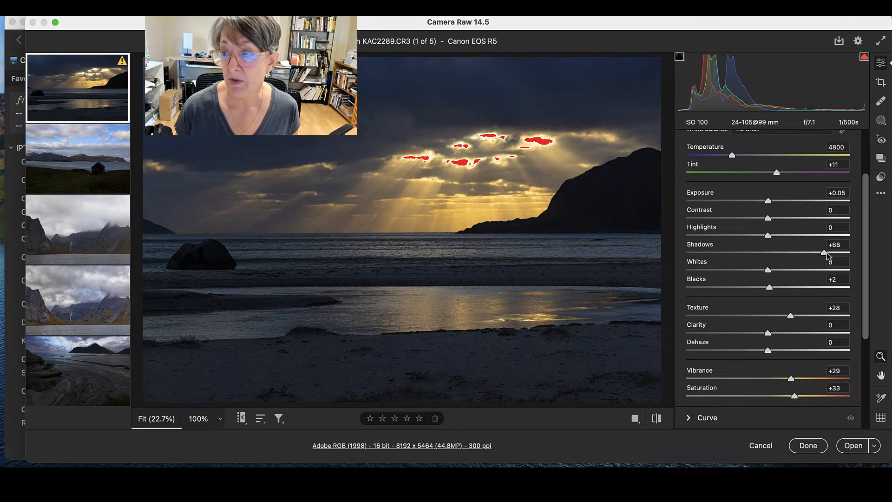
{"action": "left_click_drag", "start_coordinate": [827, 253], "coordinate": [843, 253]}
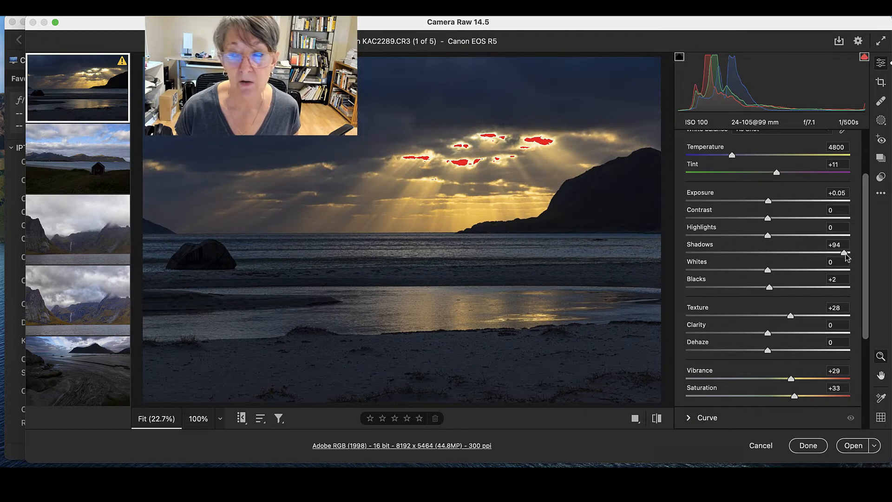
{"action": "left_click_drag", "start_coordinate": [845, 252], "coordinate": [844, 252]}
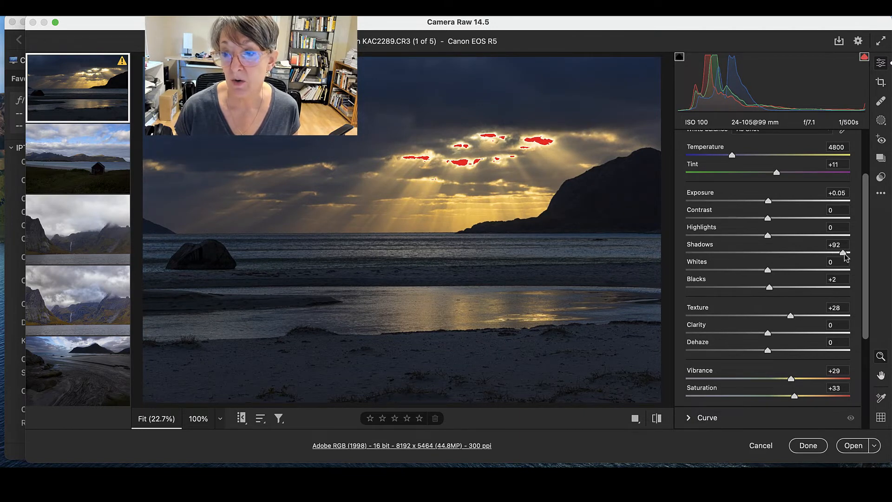
{"action": "left_click_drag", "start_coordinate": [841, 252], "coordinate": [845, 252]}
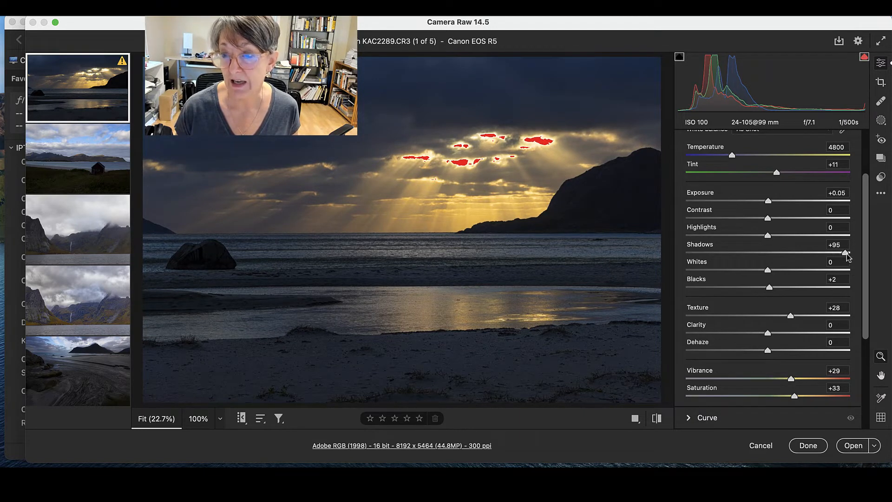
{"action": "left_click_drag", "start_coordinate": [845, 252], "coordinate": [853, 252]}
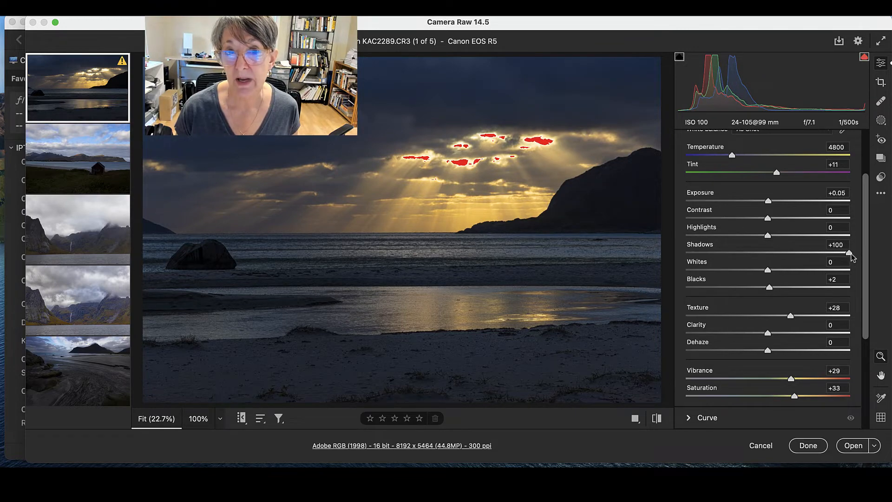
{"action": "mouse_move", "coordinate": [588, 184]}
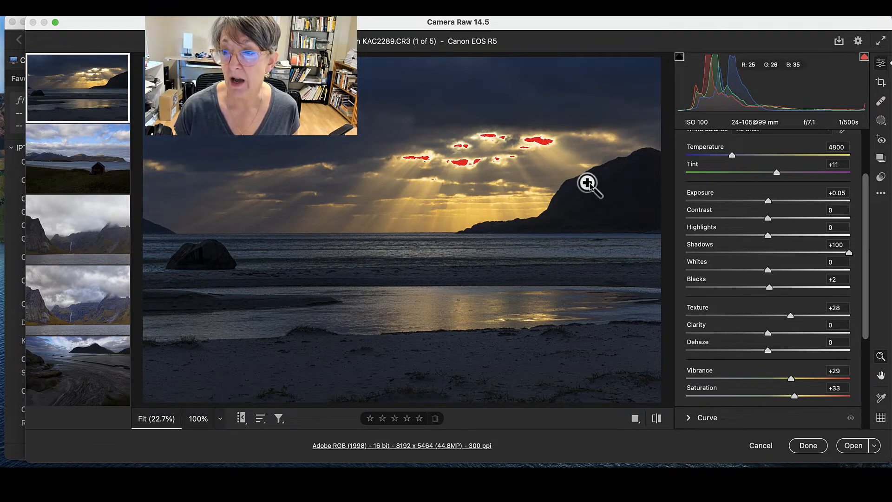
{"action": "left_click", "coordinate": [197, 418]}
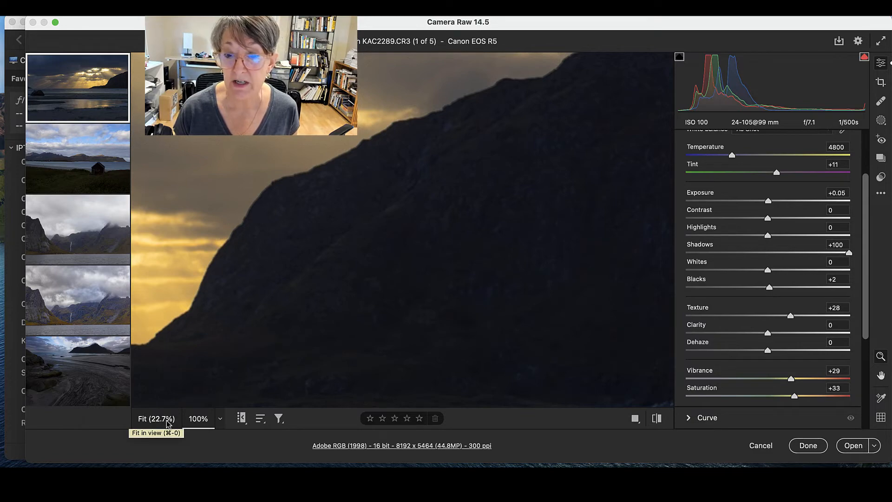
{"action": "left_click", "coordinate": [156, 418]}
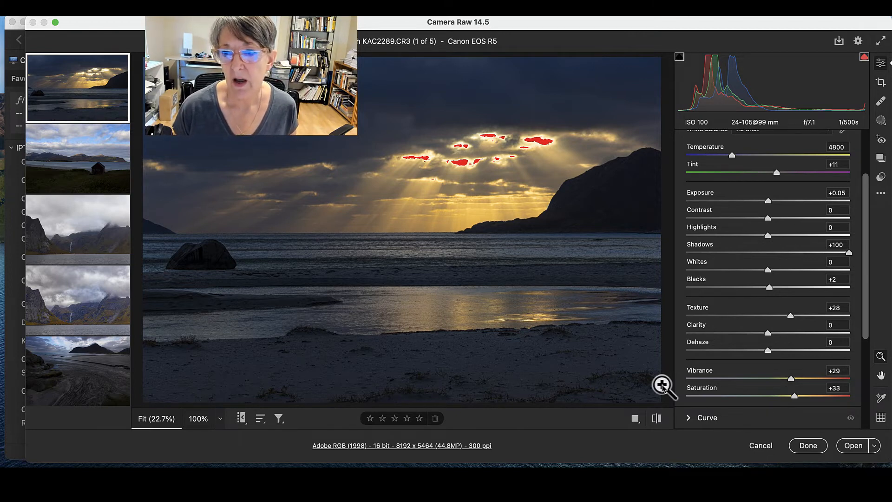
{"action": "mouse_move", "coordinate": [723, 346]}
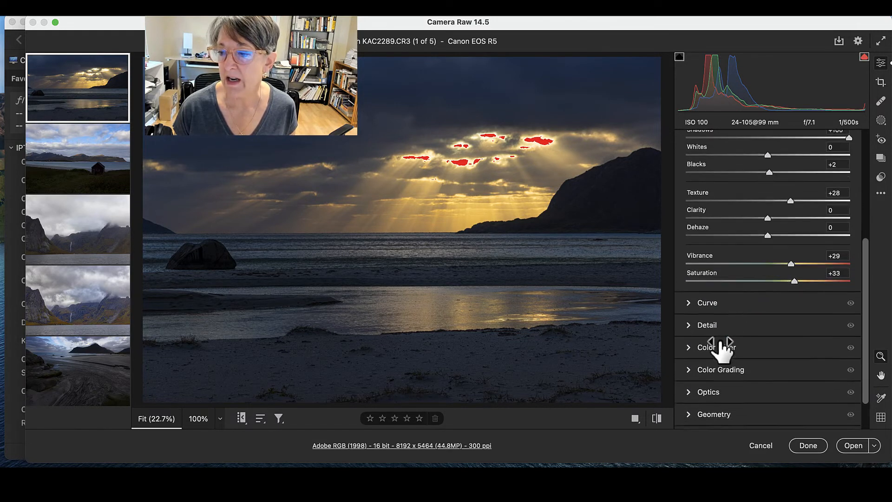
{"action": "scroll", "scroll_direction": "down", "scroll_amount": 3}
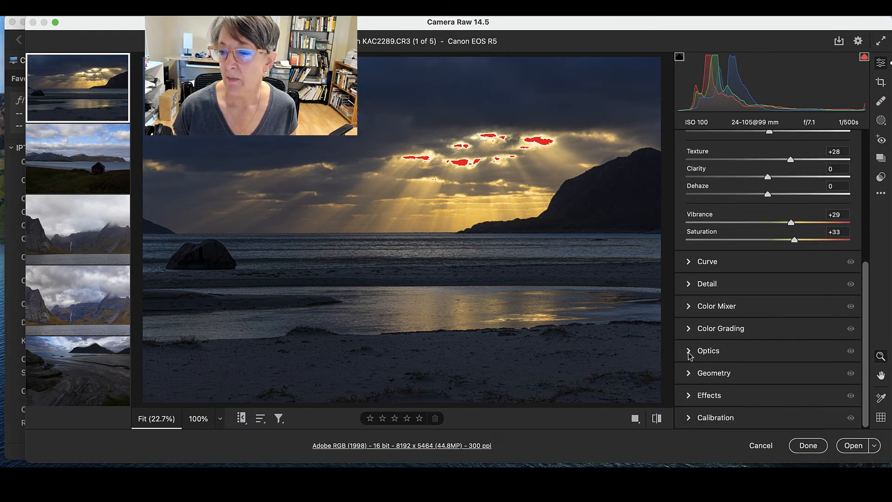
{"action": "left_click", "coordinate": [708, 350]}
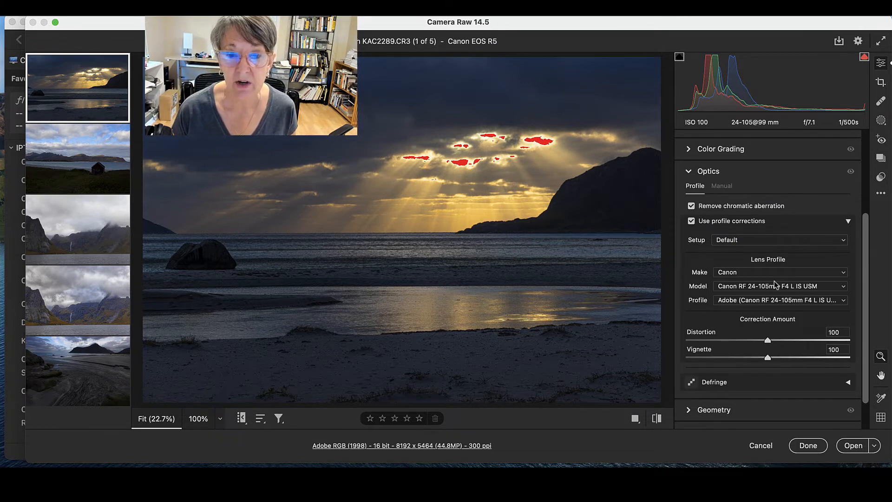
{"action": "mouse_move", "coordinate": [780, 286]}
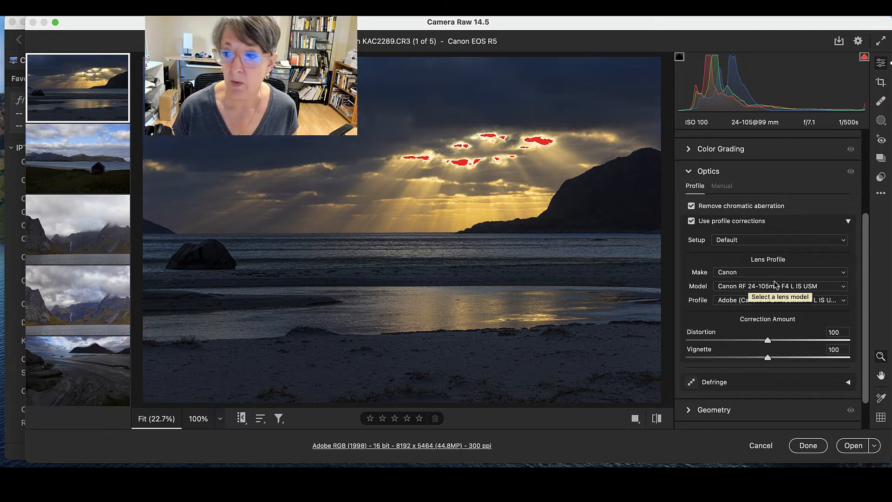
{"action": "mouse_move", "coordinate": [749, 272]}
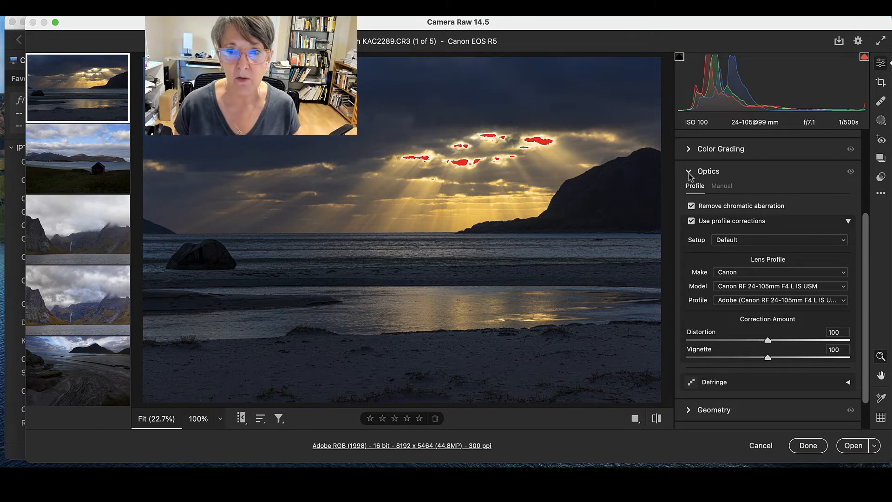
{"action": "left_click", "coordinate": [708, 171]}
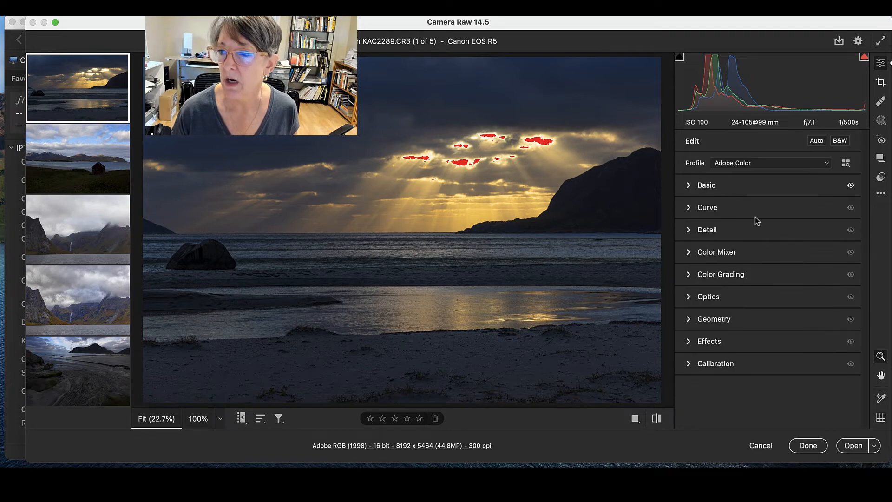
{"action": "left_click", "coordinate": [706, 185]}
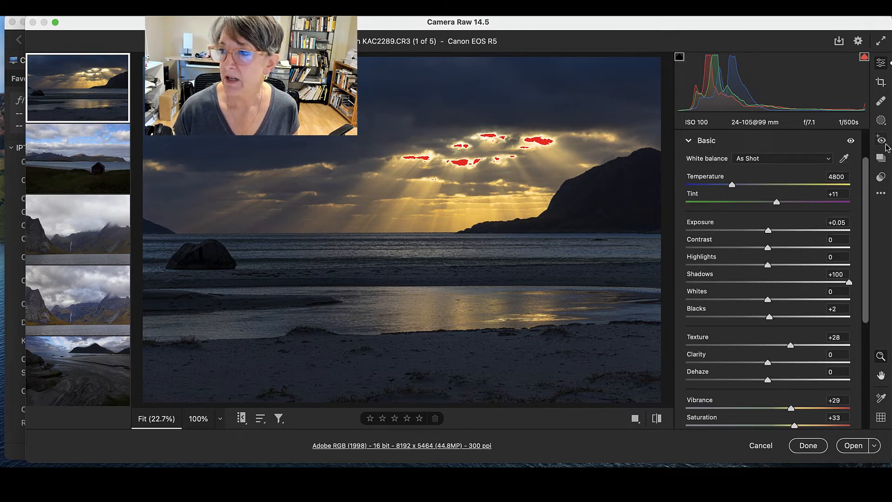
{"action": "left_click", "coordinate": [881, 83]}
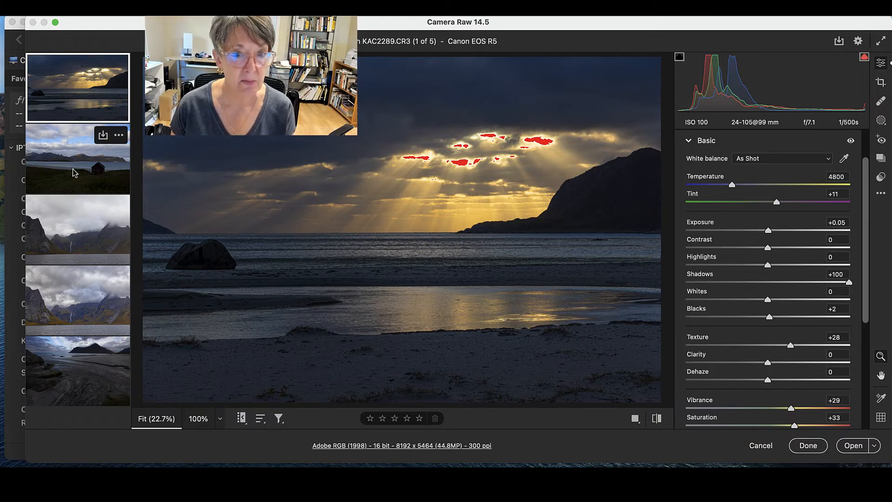
Switch to the red hut shoreline photo and push exposure up until the sky clips
{"action": "left_click", "coordinate": [77, 159]}
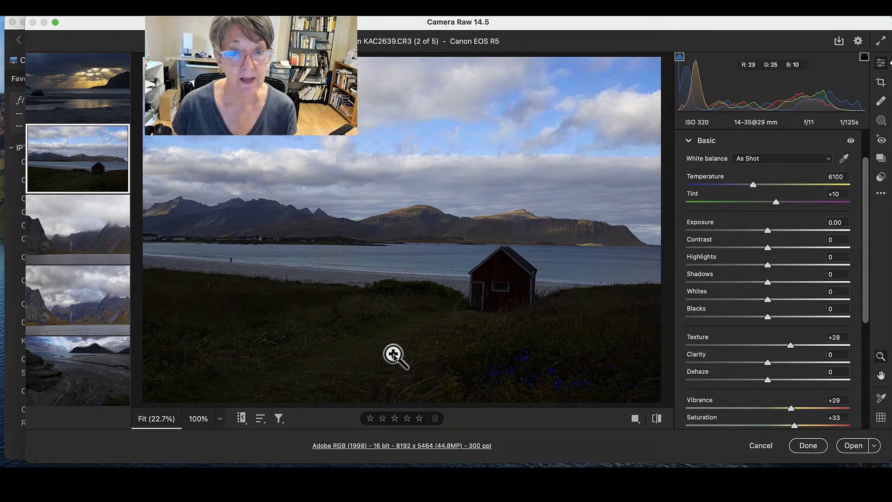
{"action": "mouse_move", "coordinate": [425, 353]}
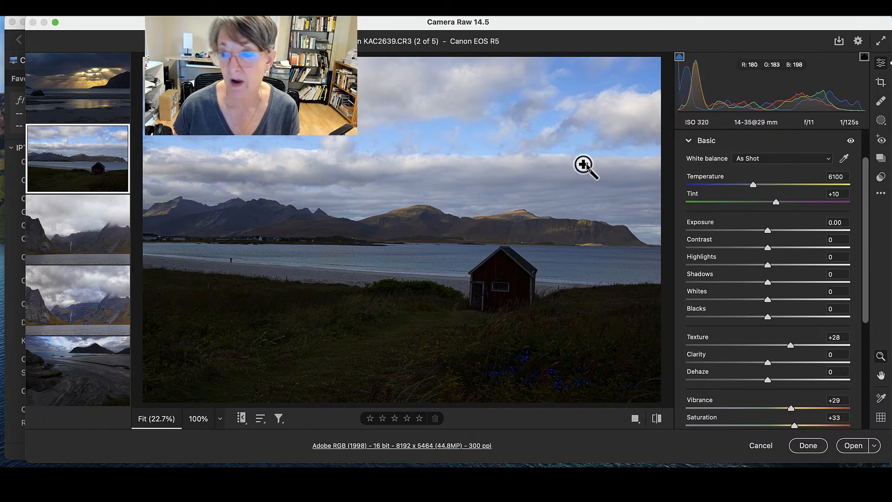
{"action": "mouse_move", "coordinate": [862, 117]}
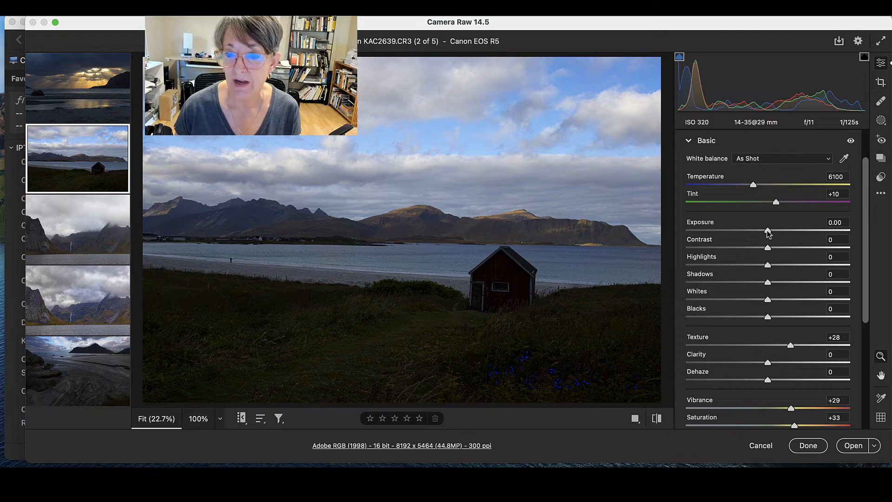
{"action": "left_click_drag", "start_coordinate": [766, 230], "coordinate": [784, 230]}
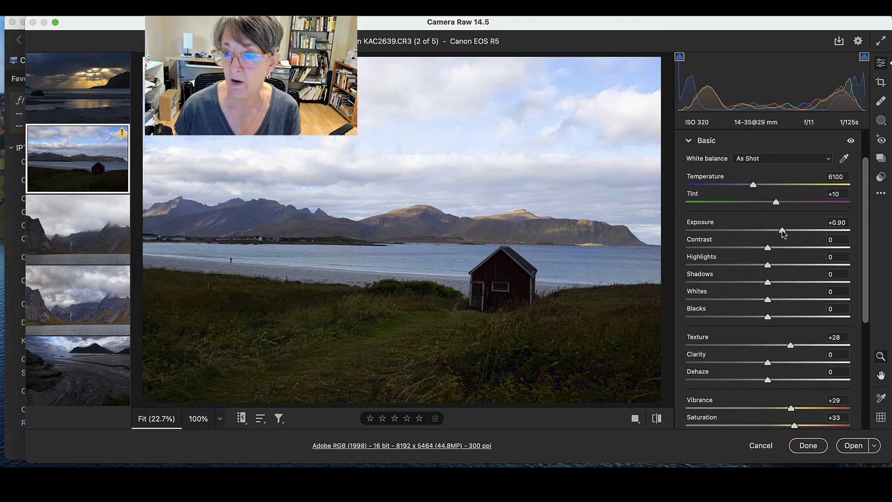
{"action": "left_click_drag", "start_coordinate": [782, 231], "coordinate": [802, 231]}
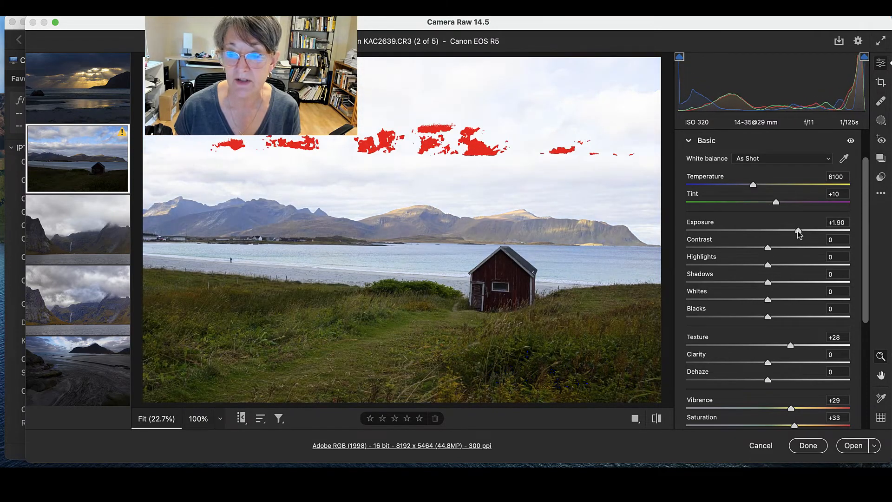
{"action": "left_click_drag", "start_coordinate": [793, 231], "coordinate": [802, 231]}
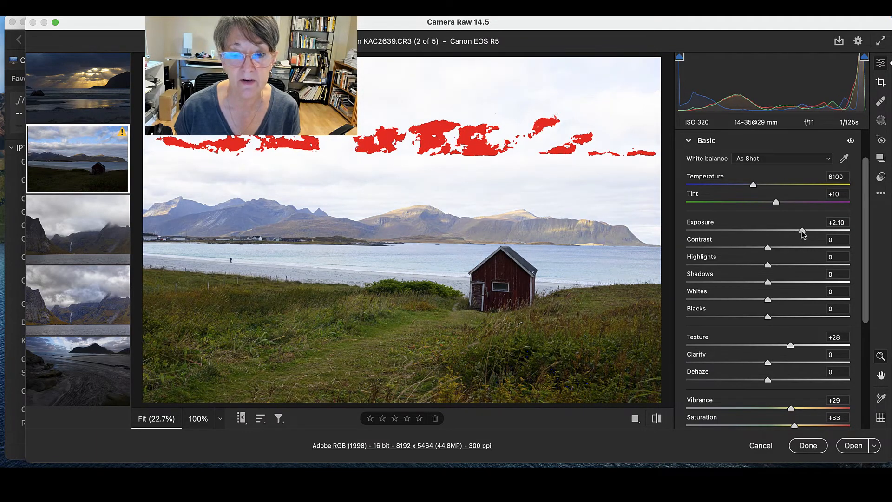
Pull the hut photo's exposure back to +0.05 and lift its shadows to about +48
{"action": "left_click_drag", "start_coordinate": [801, 231], "coordinate": [771, 231]}
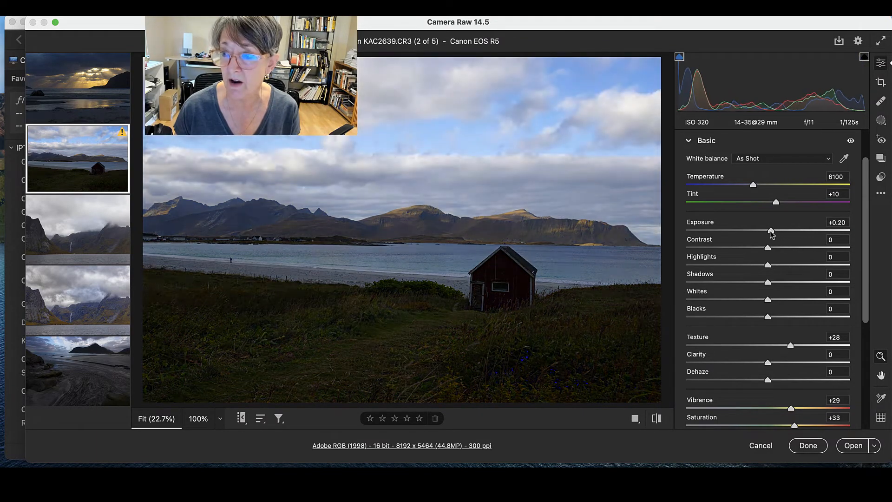
{"action": "left_click_drag", "start_coordinate": [774, 232], "coordinate": [767, 232]}
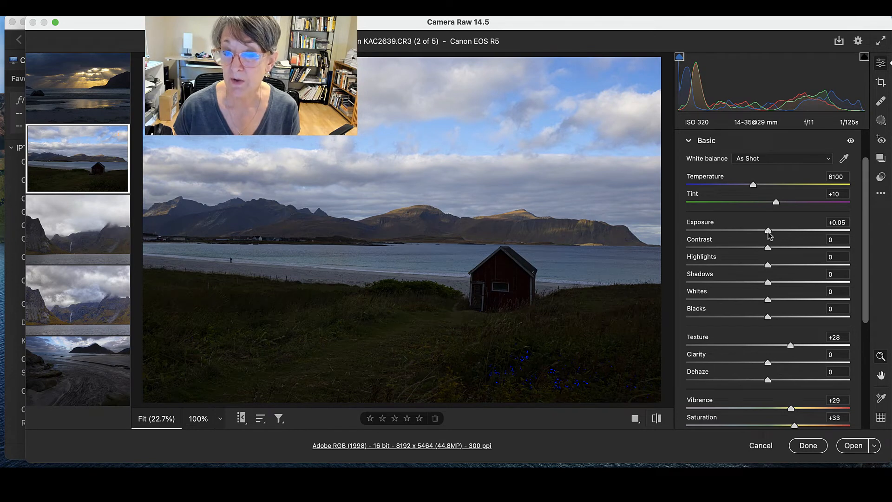
{"action": "mouse_move", "coordinate": [787, 245]}
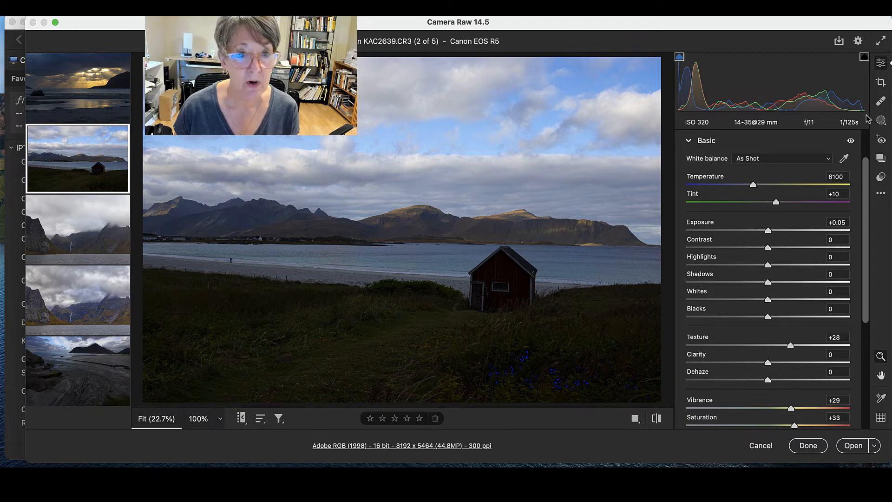
{"action": "mouse_move", "coordinate": [604, 294]}
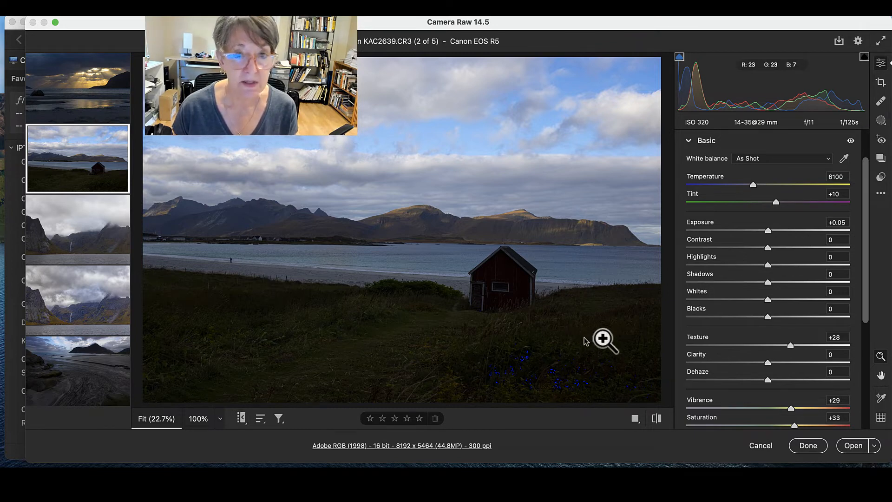
{"action": "left_click", "coordinate": [604, 340]}
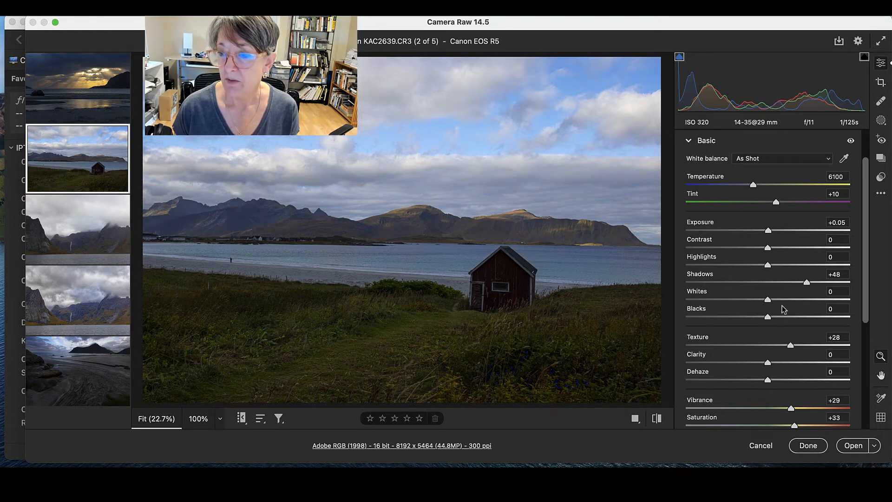
{"action": "left_click_drag", "start_coordinate": [806, 282], "coordinate": [766, 283]}
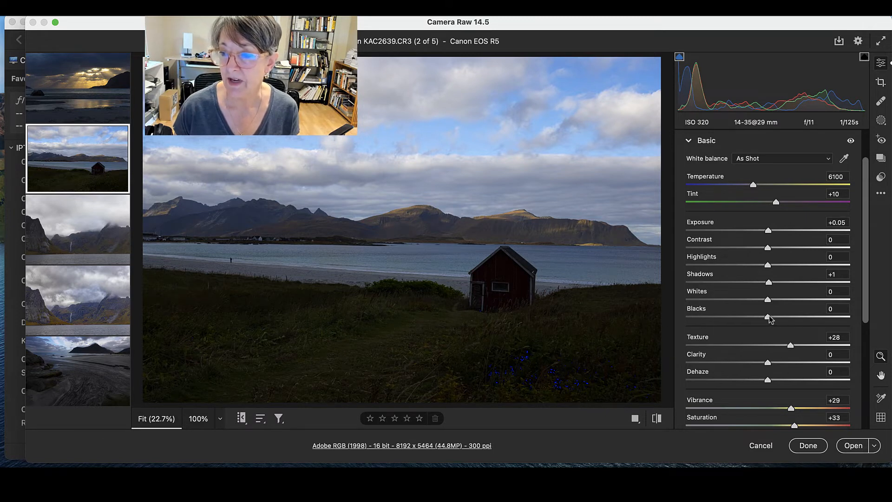
{"action": "left_click_drag", "start_coordinate": [766, 318], "coordinate": [774, 318]}
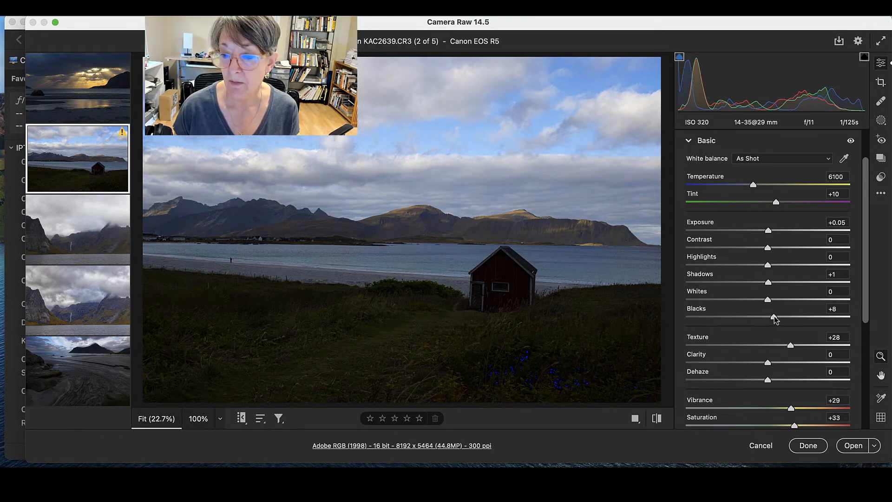
{"action": "left_click_drag", "start_coordinate": [772, 318], "coordinate": [791, 318]}
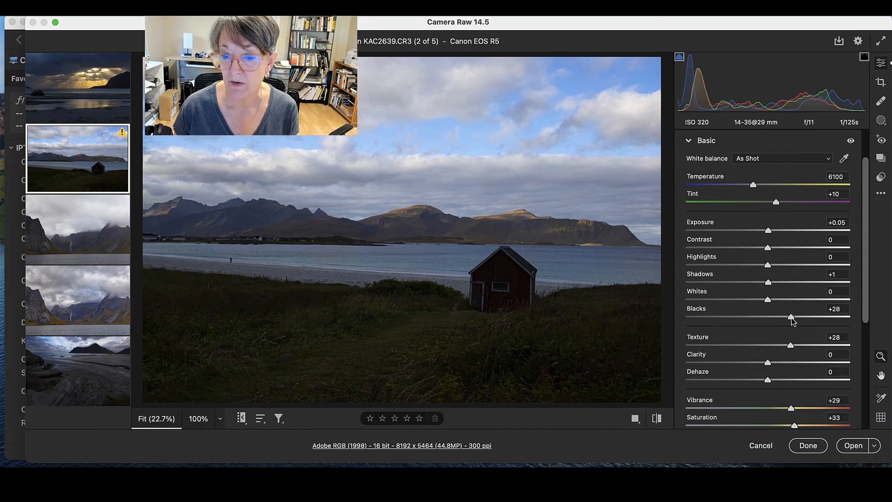
{"action": "left_click_drag", "start_coordinate": [791, 317], "coordinate": [801, 317]}
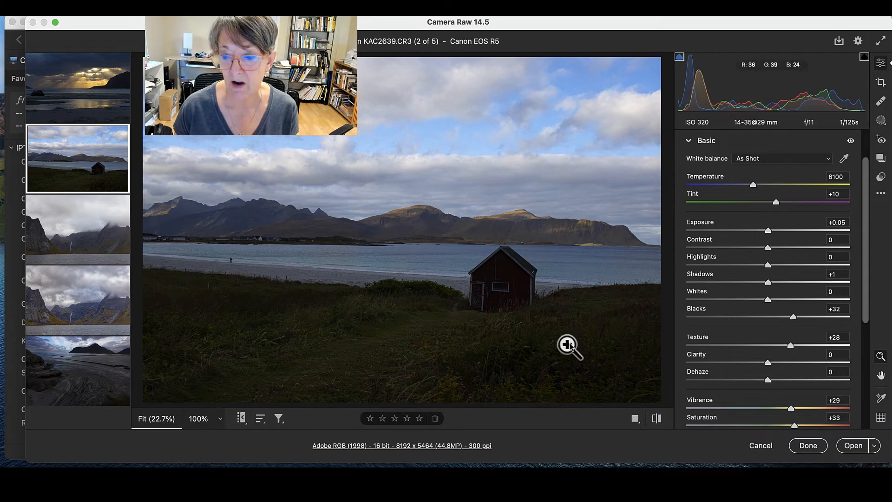
{"action": "left_click", "coordinate": [568, 345]}
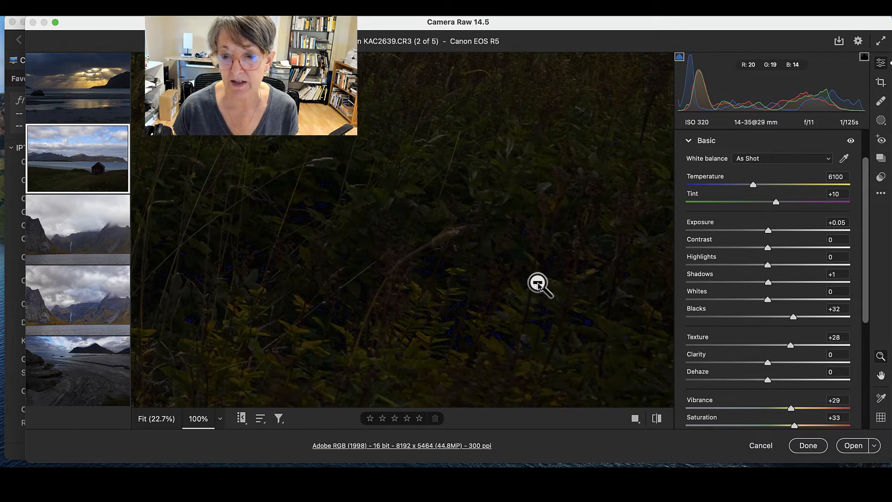
{"action": "left_click_drag", "start_coordinate": [793, 317], "coordinate": [807, 317]}
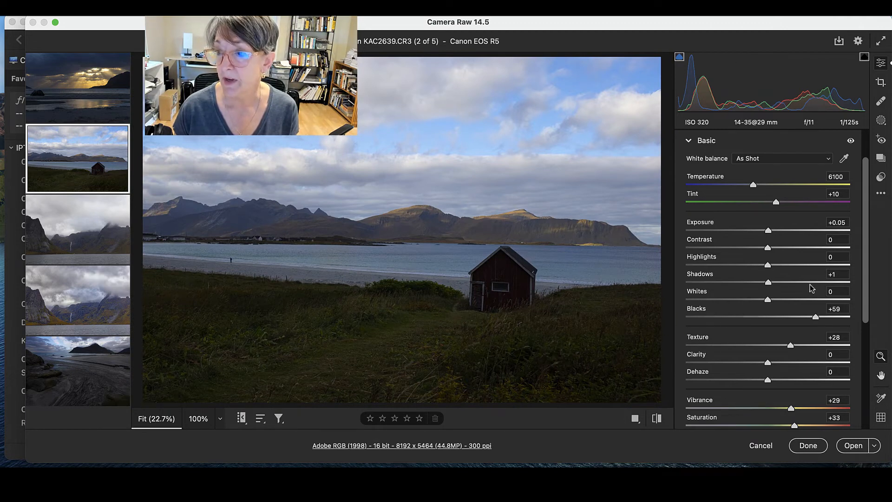
{"action": "left_click_drag", "start_coordinate": [767, 283], "coordinate": [801, 282]}
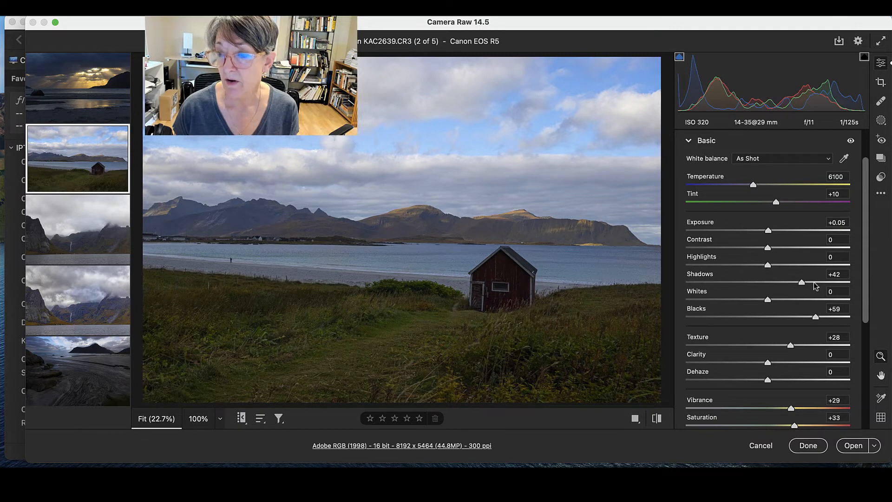
{"action": "left_click_drag", "start_coordinate": [802, 283], "coordinate": [820, 282]}
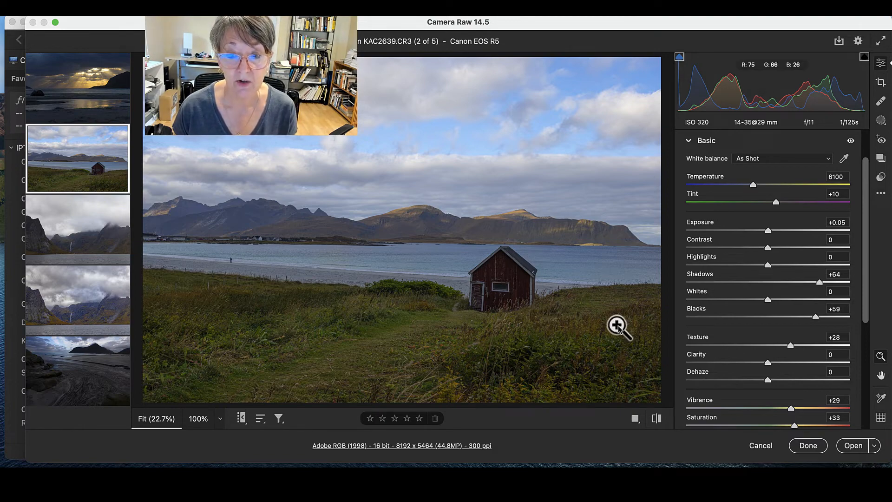
{"action": "mouse_move", "coordinate": [474, 292]}
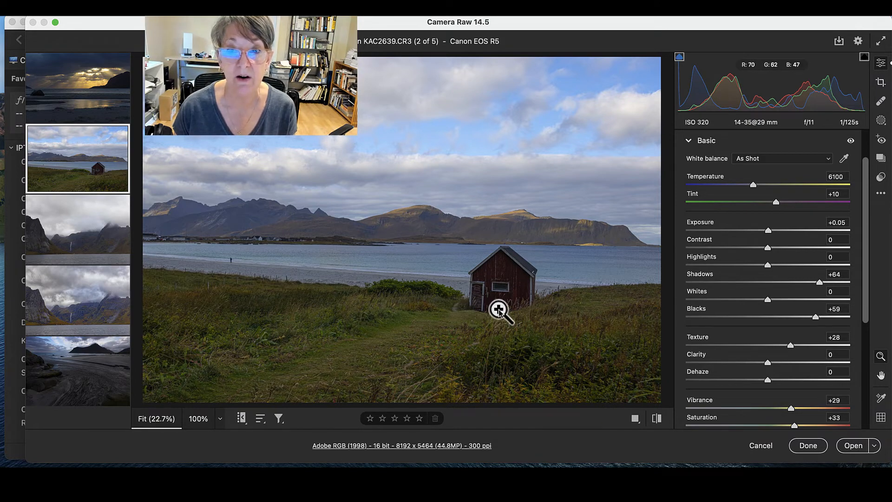
{"action": "mouse_move", "coordinate": [642, 332]}
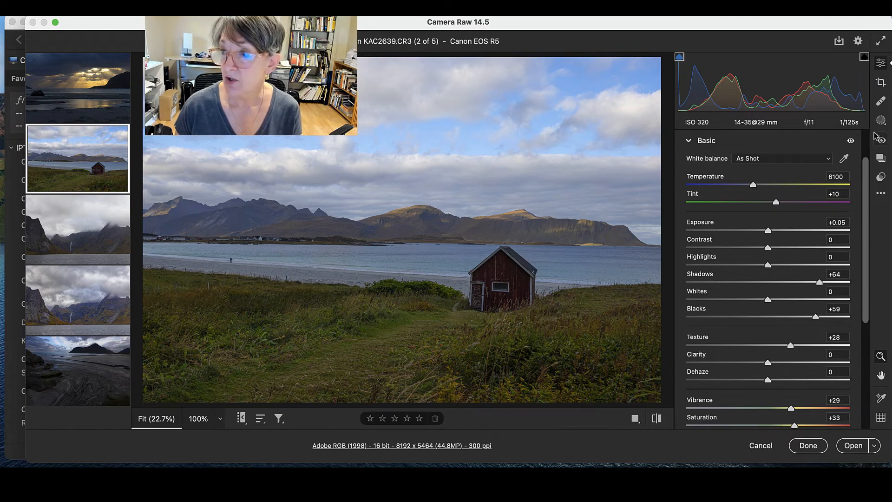
Activate the Crop tool on the beach house photo to trim a thin border
{"action": "left_click", "coordinate": [880, 82]}
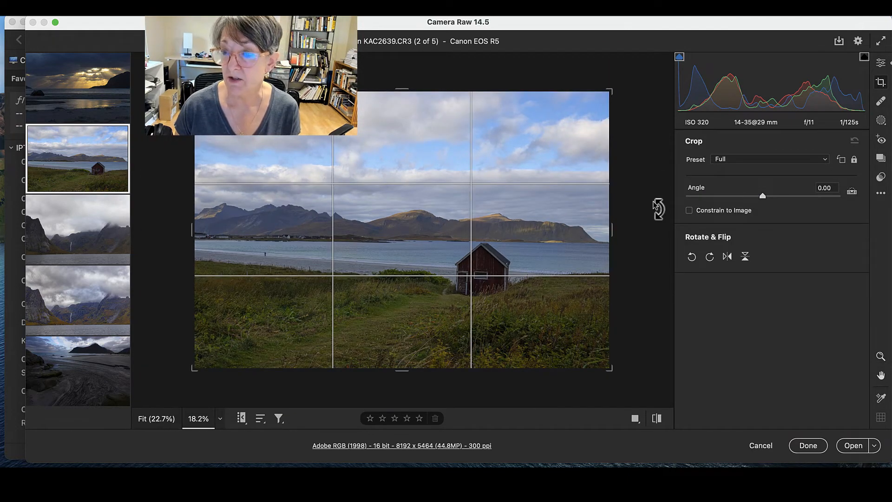
{"action": "mouse_move", "coordinate": [852, 190]}
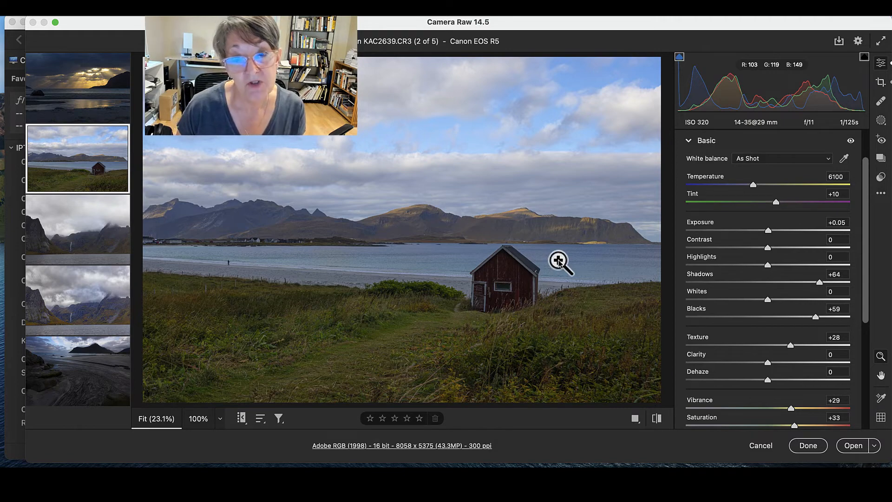
{"action": "mouse_move", "coordinate": [642, 317]}
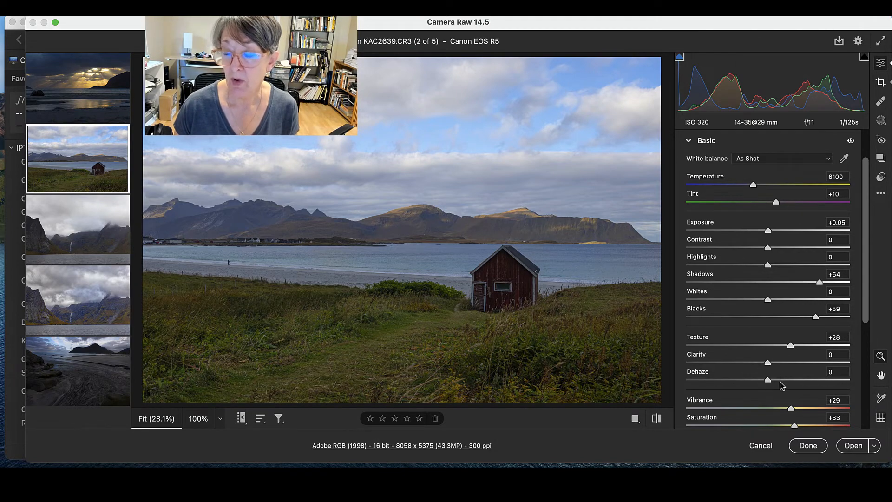
Give the beach house photo Dehaze +16 and Clarity +26
{"action": "left_click_drag", "start_coordinate": [766, 380], "coordinate": [780, 380]}
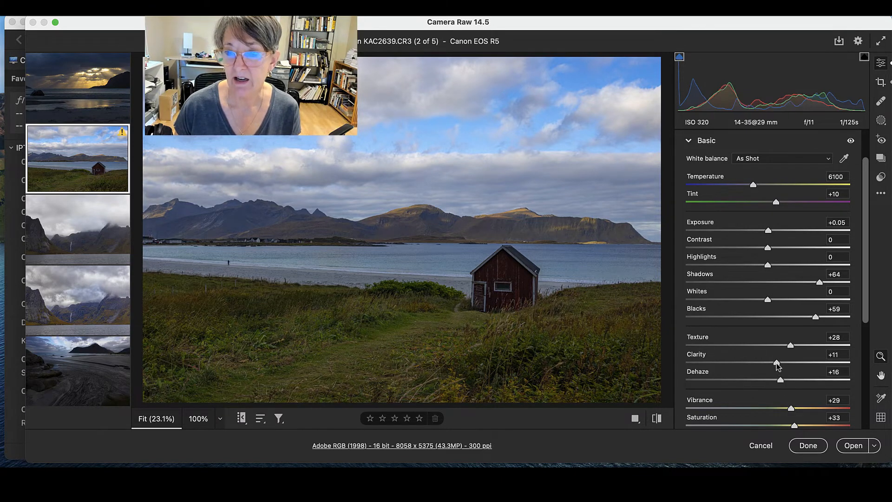
{"action": "left_click_drag", "start_coordinate": [776, 361], "coordinate": [785, 361]}
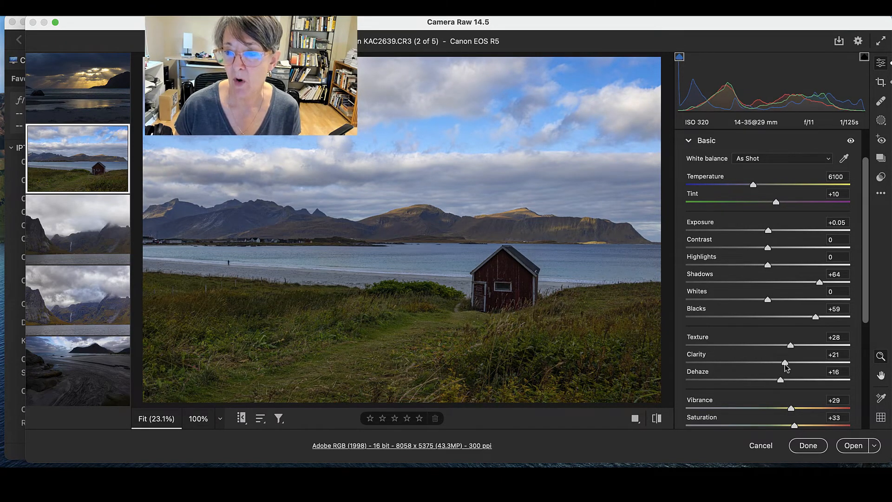
{"action": "left_click_drag", "start_coordinate": [784, 361], "coordinate": [790, 362]}
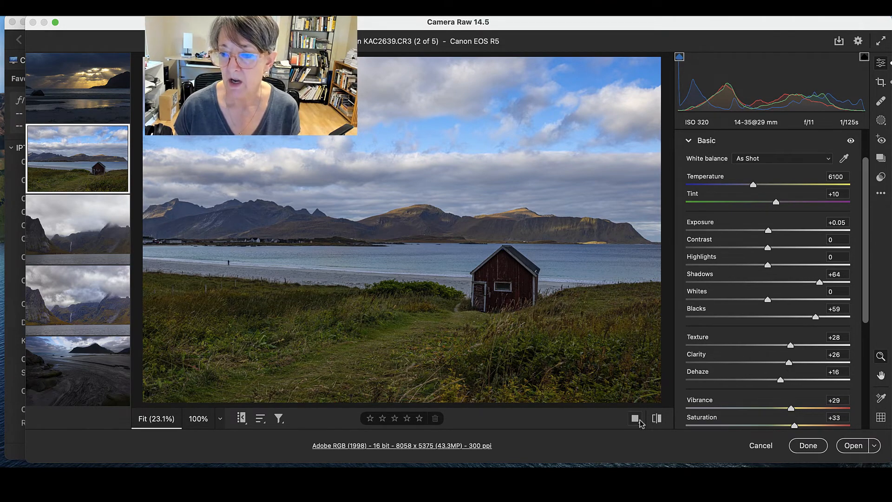
{"action": "mouse_move", "coordinate": [635, 420]}
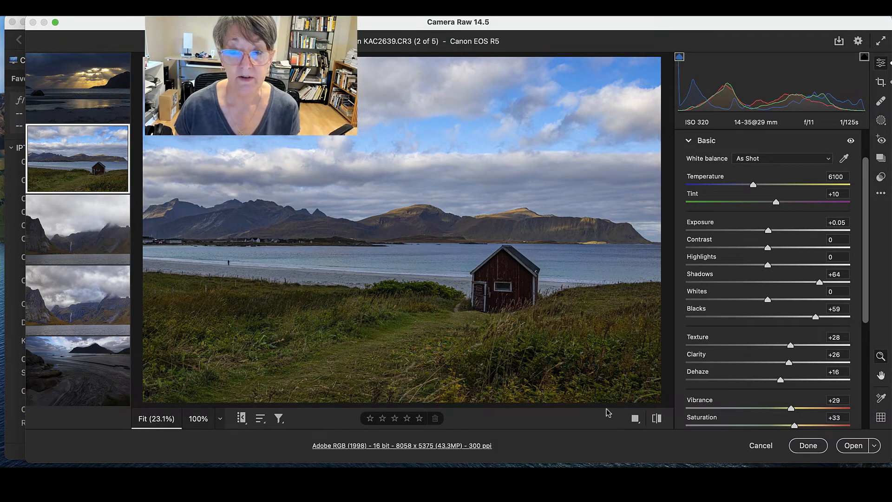
{"action": "mouse_move", "coordinate": [560, 389]}
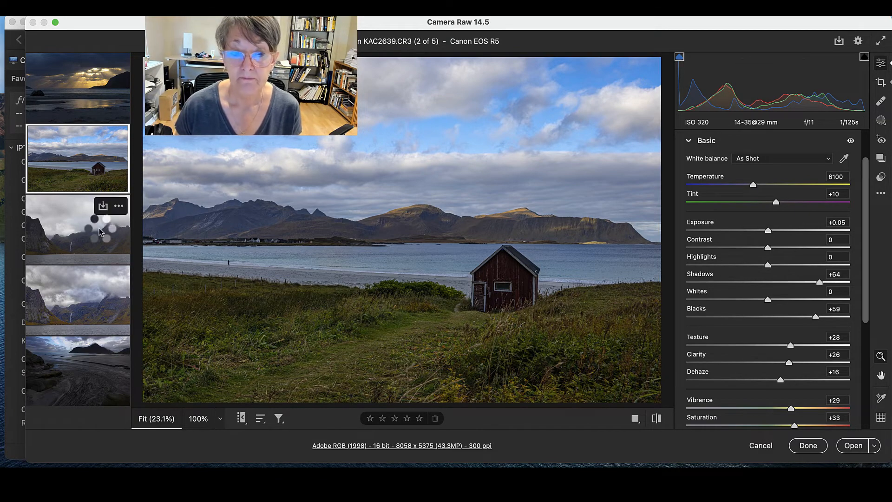
Switch to the cloudy fjord photo and pull its highlights down to -85
{"action": "left_click", "coordinate": [77, 229]}
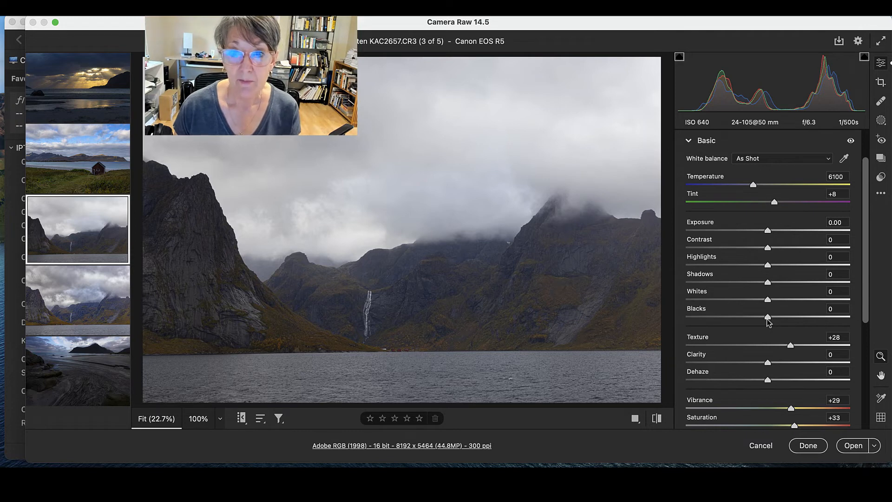
{"action": "mouse_move", "coordinate": [442, 124]}
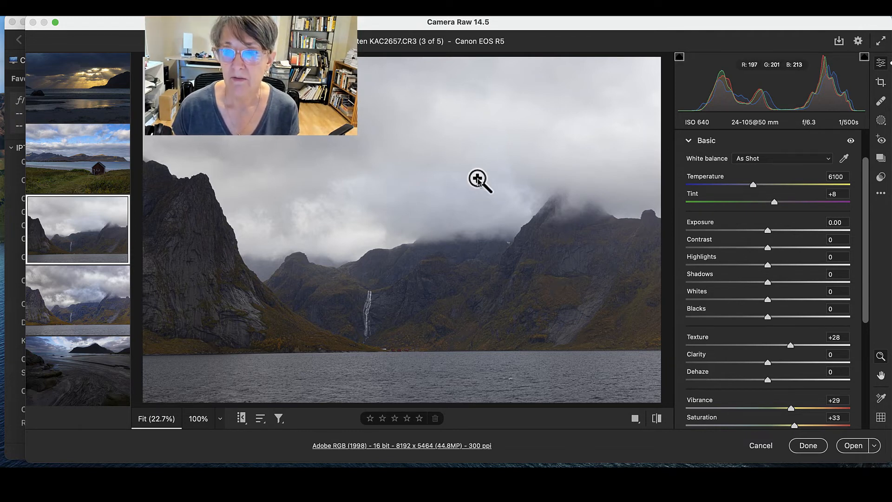
{"action": "mouse_move", "coordinate": [768, 270]}
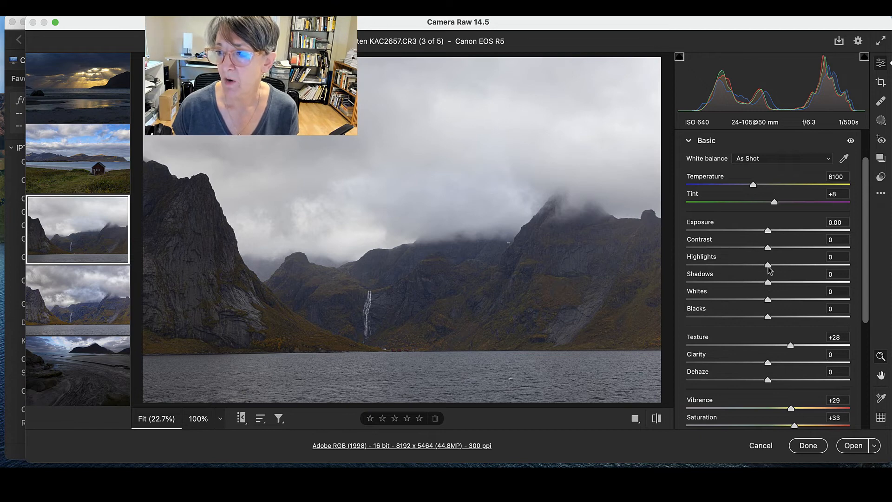
{"action": "left_click_drag", "start_coordinate": [767, 267], "coordinate": [765, 267]}
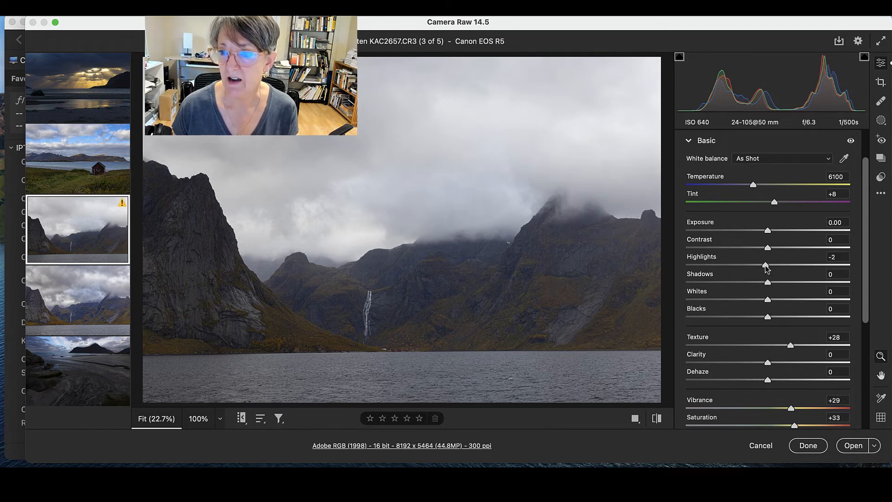
{"action": "left_click_drag", "start_coordinate": [765, 267], "coordinate": [751, 267]}
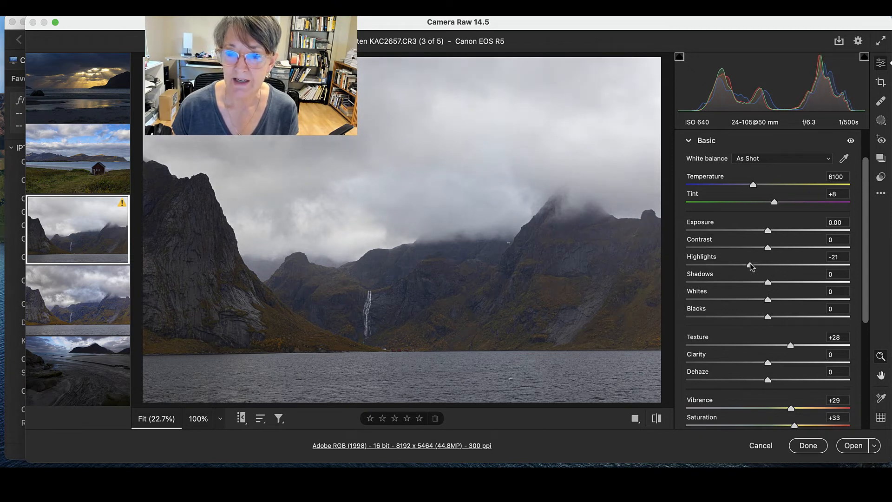
{"action": "left_click_drag", "start_coordinate": [769, 265], "coordinate": [724, 265]}
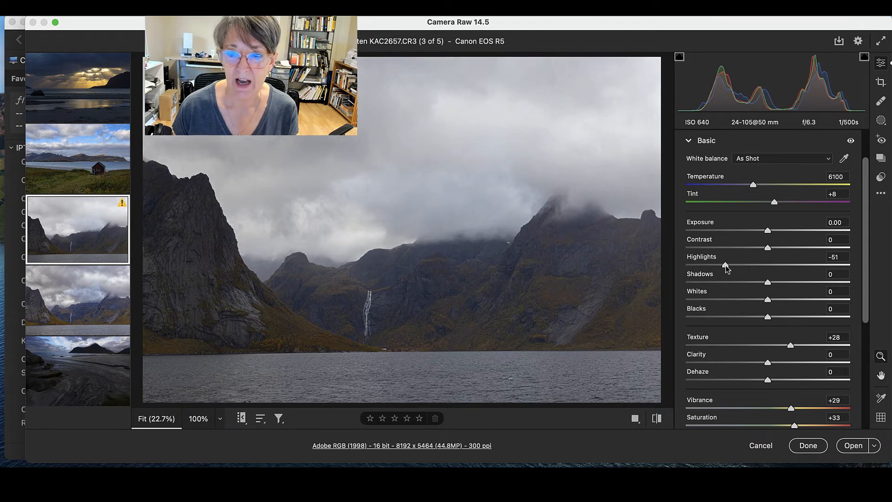
{"action": "left_click_drag", "start_coordinate": [728, 268], "coordinate": [708, 267]}
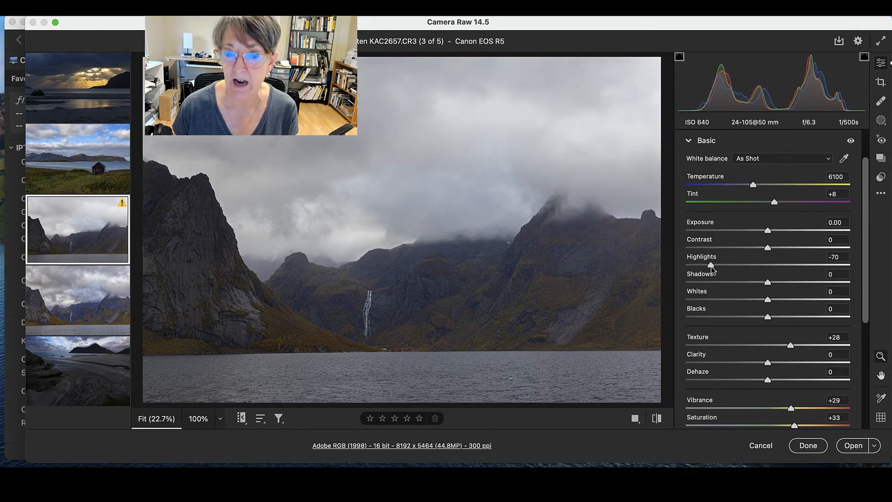
{"action": "left_click_drag", "start_coordinate": [711, 266], "coordinate": [705, 266]}
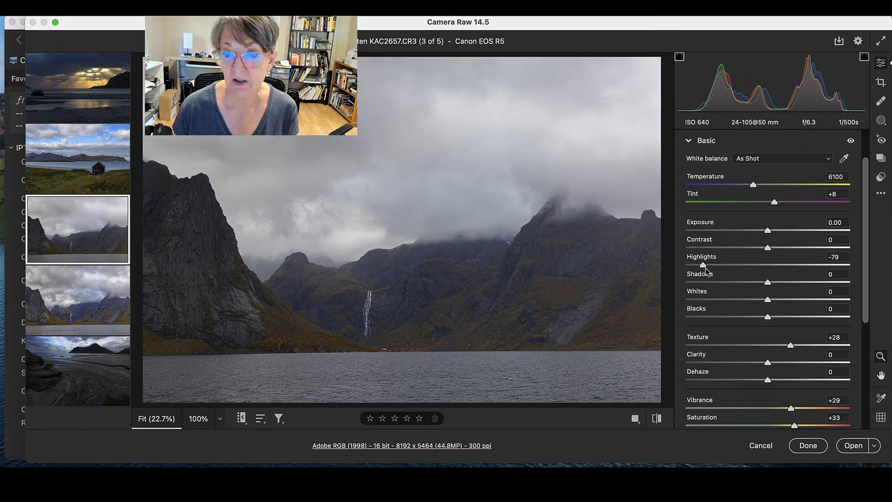
{"action": "left_click_drag", "start_coordinate": [705, 265], "coordinate": [700, 266]}
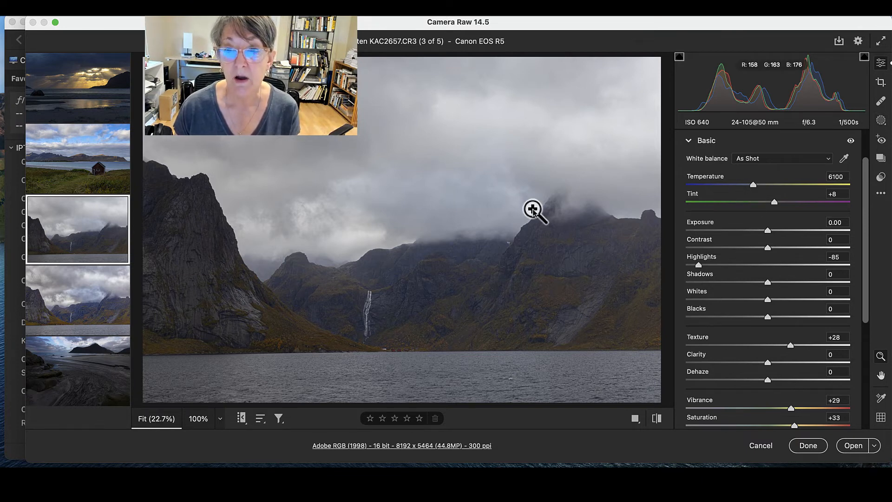
{"action": "mouse_move", "coordinate": [703, 279]}
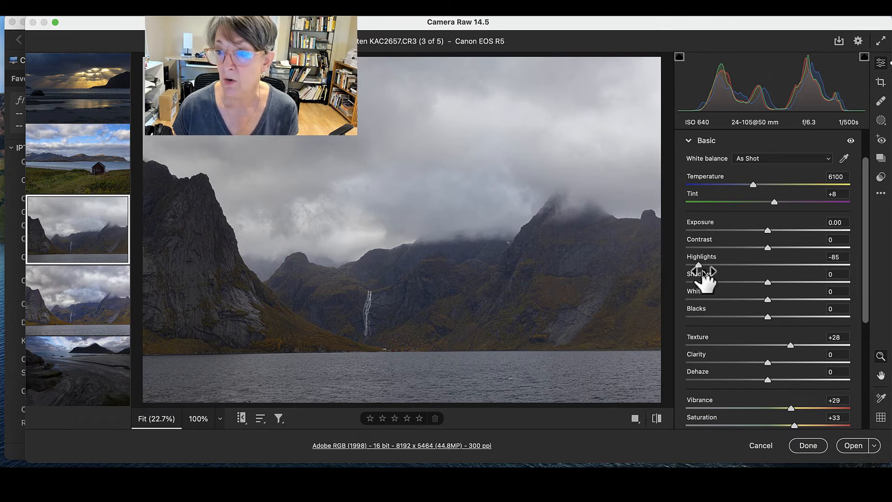
{"action": "mouse_move", "coordinate": [700, 265]}
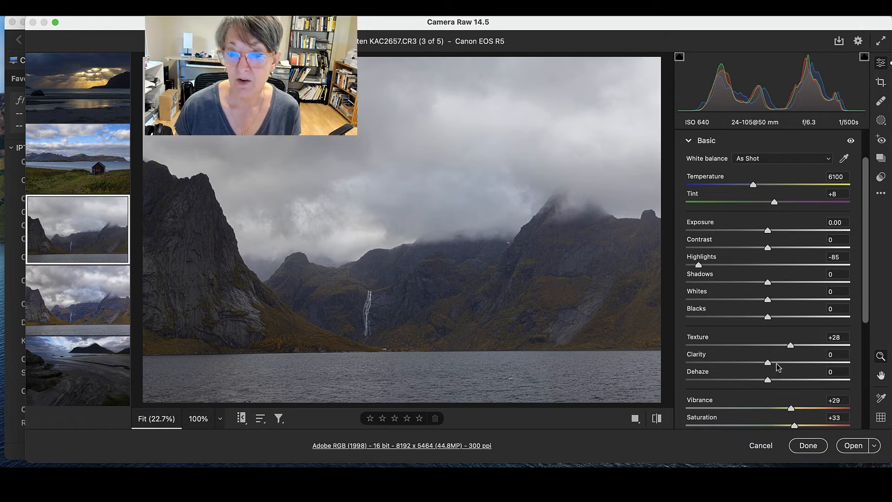
Add Clarity +11, Shadows +40 and Dehaze +33 to the fjord photo
{"action": "left_click_drag", "start_coordinate": [766, 363], "coordinate": [775, 364]}
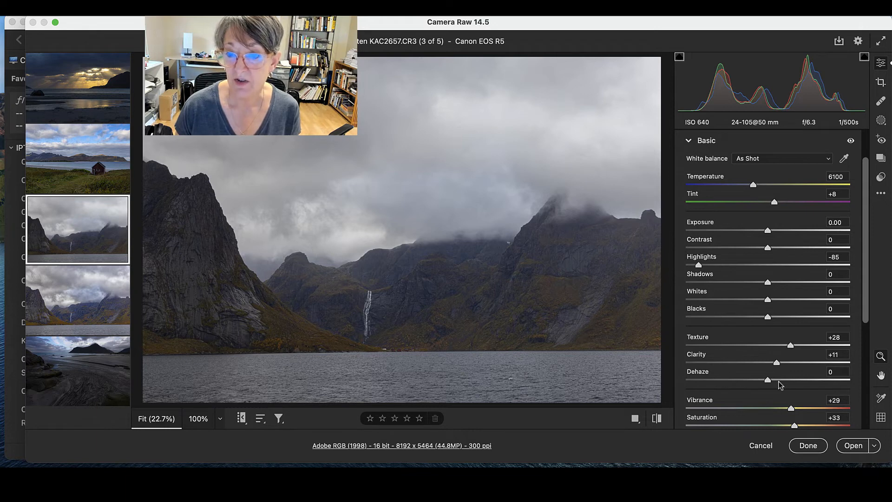
{"action": "left_click_drag", "start_coordinate": [767, 380], "coordinate": [779, 380]}
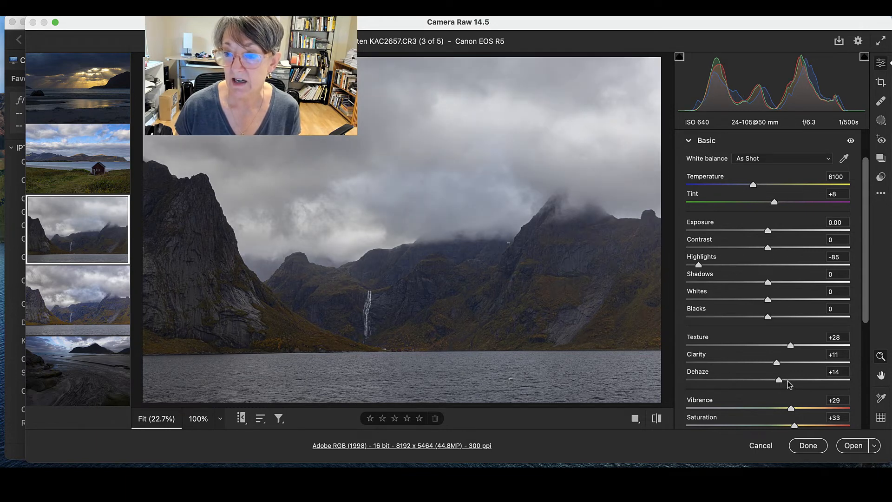
{"action": "left_click_drag", "start_coordinate": [779, 380], "coordinate": [789, 379]}
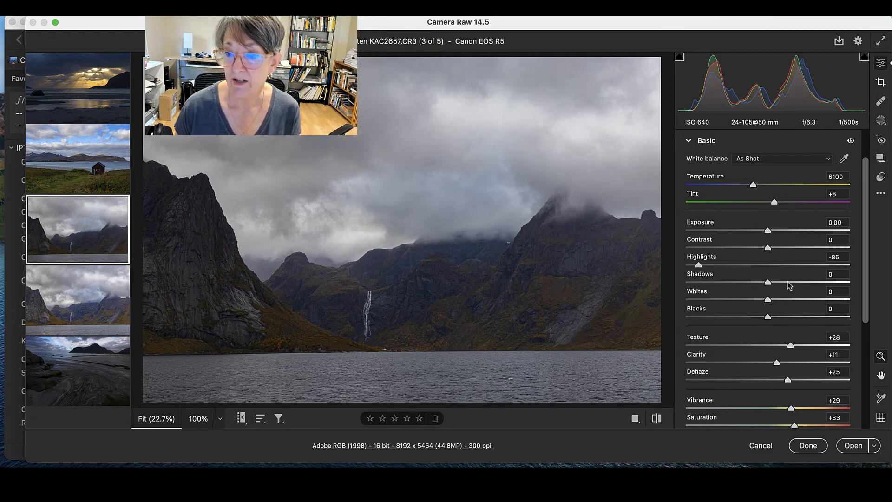
{"action": "left_click_drag", "start_coordinate": [767, 282], "coordinate": [787, 282]}
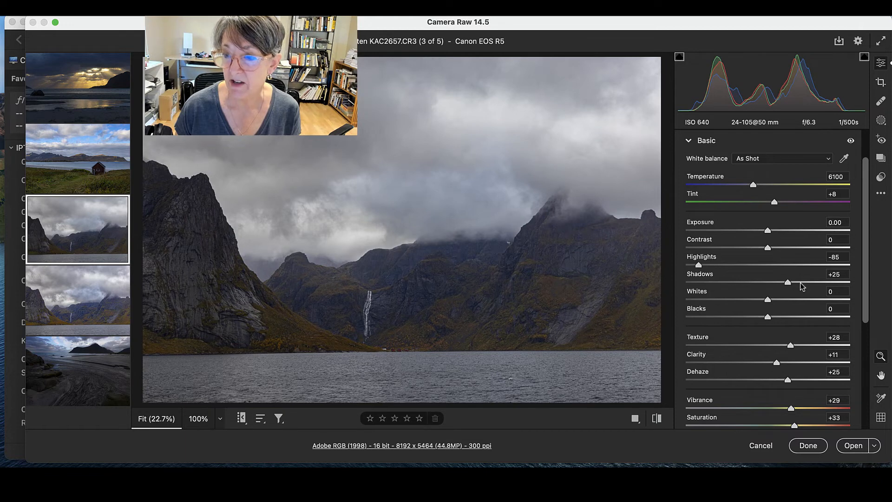
{"action": "left_click_drag", "start_coordinate": [787, 282], "coordinate": [810, 282]}
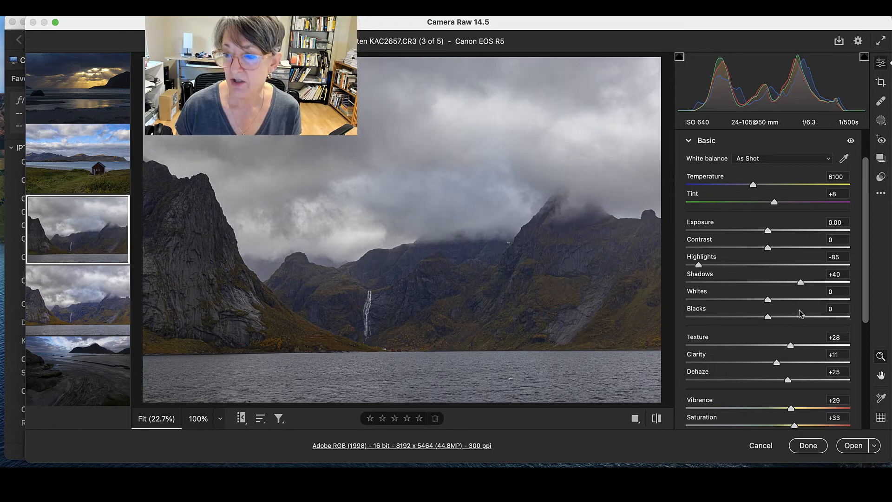
{"action": "left_click_drag", "start_coordinate": [787, 379], "coordinate": [795, 379]}
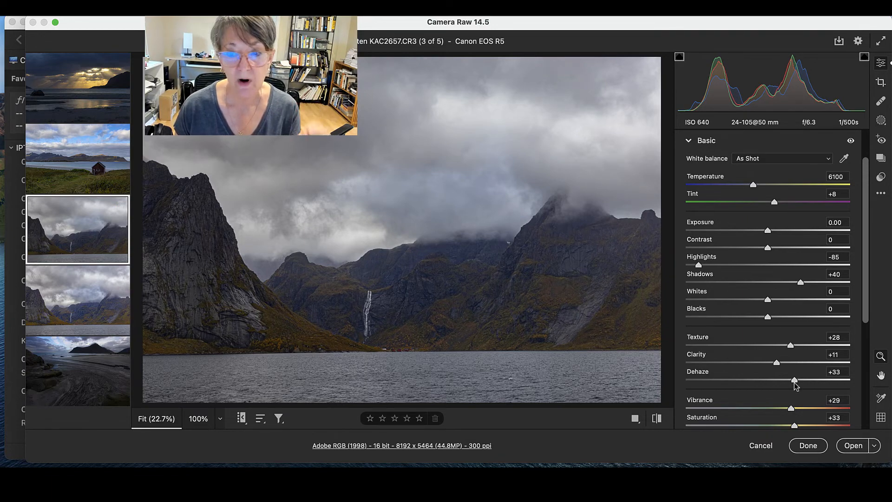
{"action": "mouse_move", "coordinate": [635, 419]}
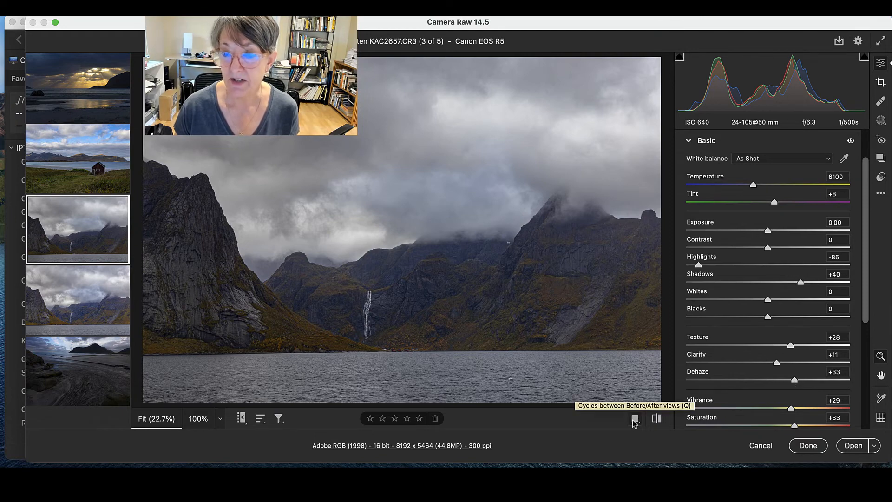
{"action": "left_click", "coordinate": [635, 418]}
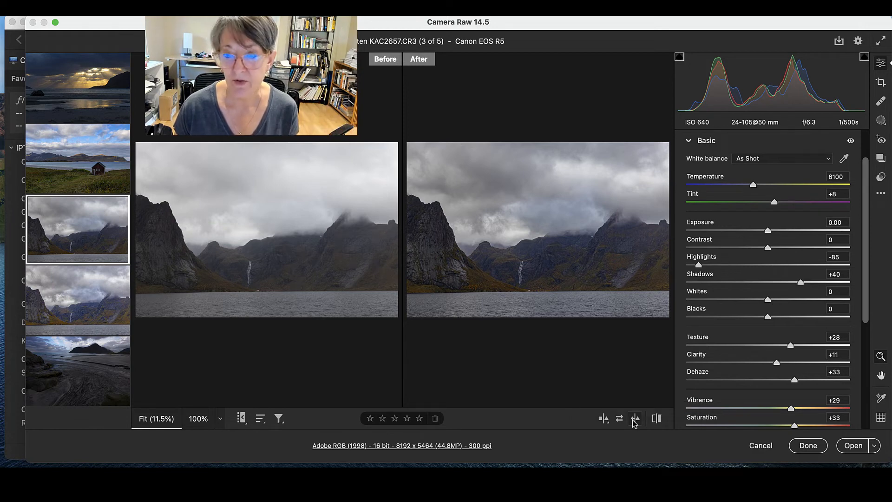
{"action": "mouse_move", "coordinate": [634, 419]}
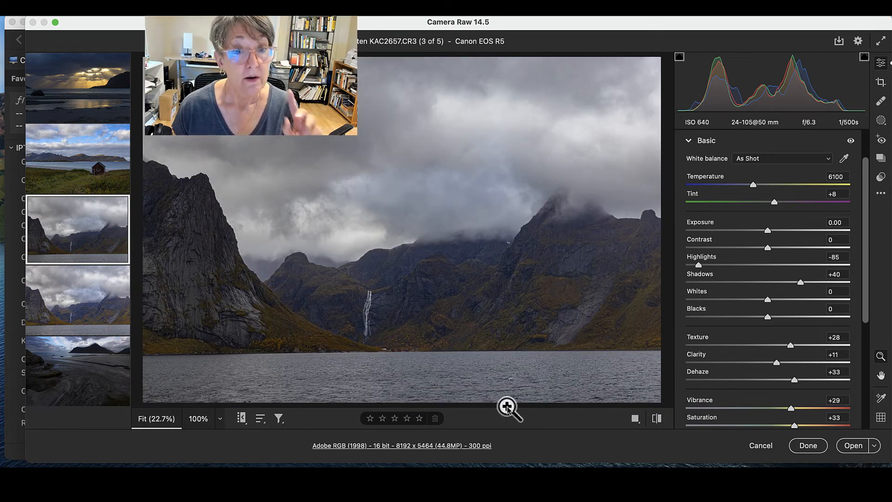
{"action": "mouse_move", "coordinate": [97, 313]}
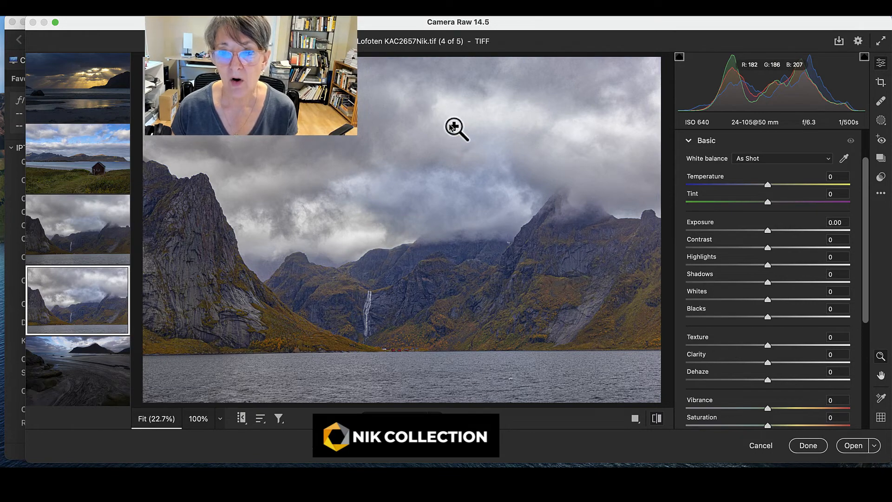
{"action": "mouse_move", "coordinate": [353, 235]}
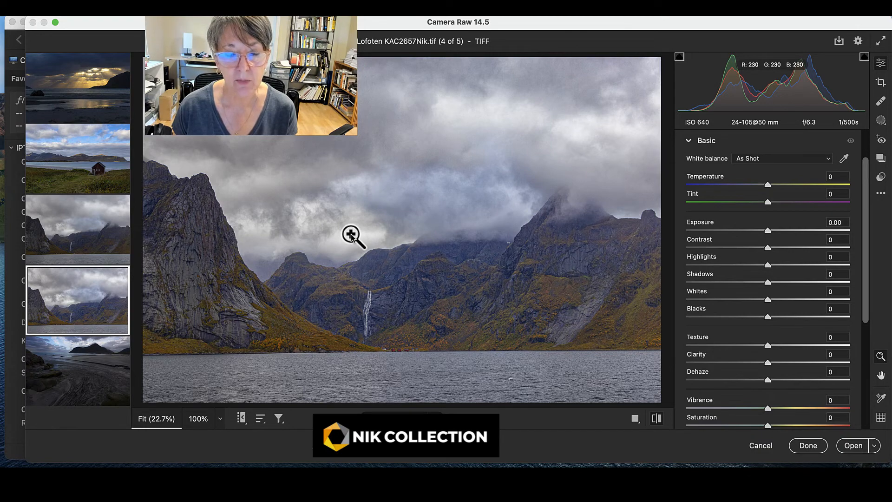
{"action": "mouse_move", "coordinate": [233, 316]}
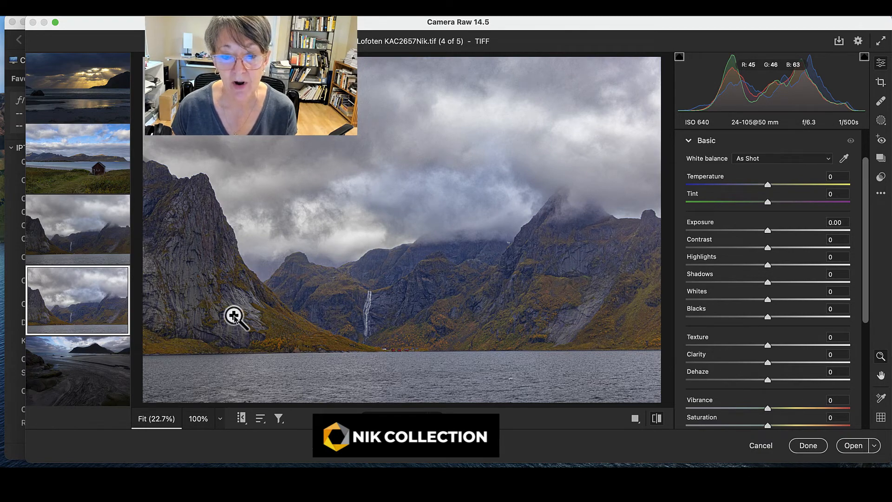
{"action": "mouse_move", "coordinate": [341, 295]}
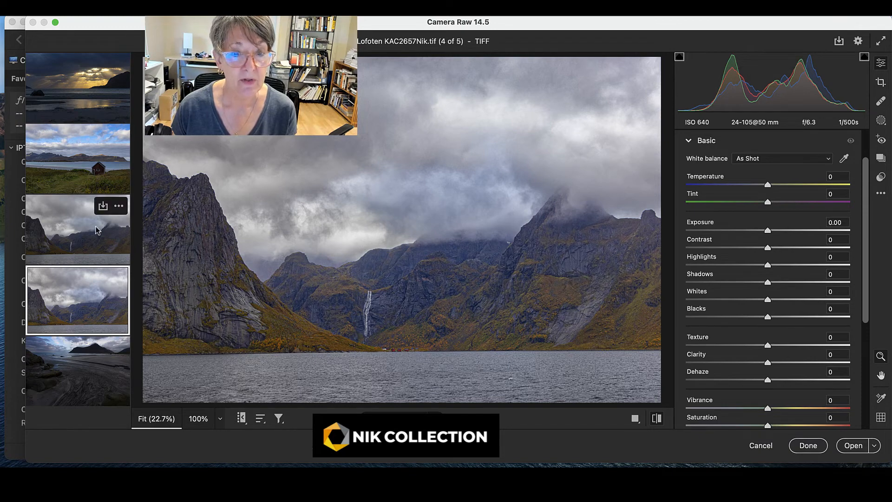
{"action": "left_click", "coordinate": [77, 229]}
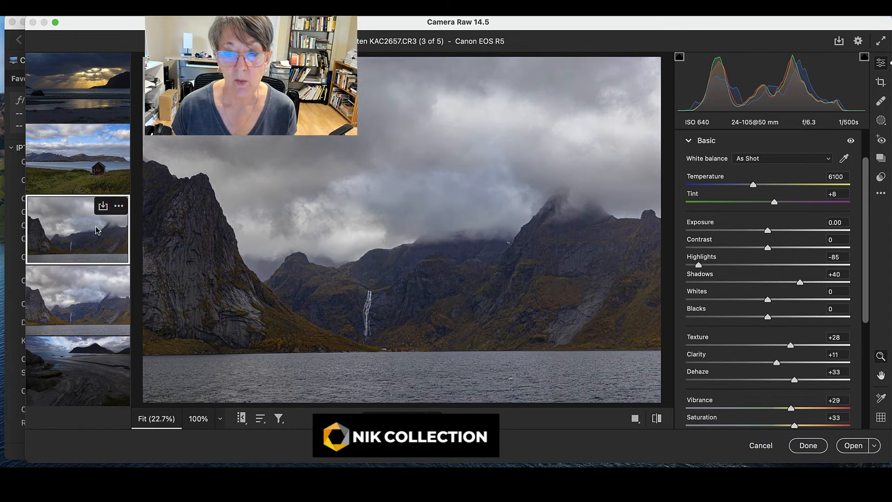
{"action": "left_click", "coordinate": [77, 300]}
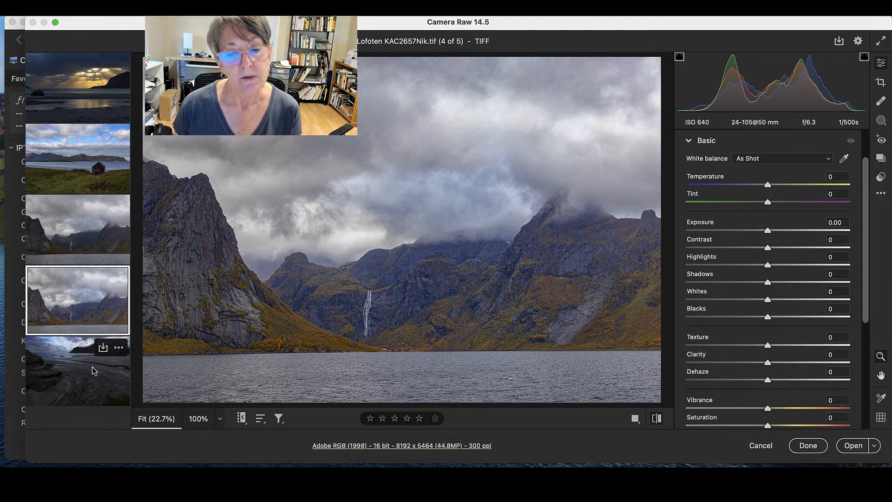
Open the rippled-sand beach photo and raise its exposure to +0.50
{"action": "left_click", "coordinate": [77, 371]}
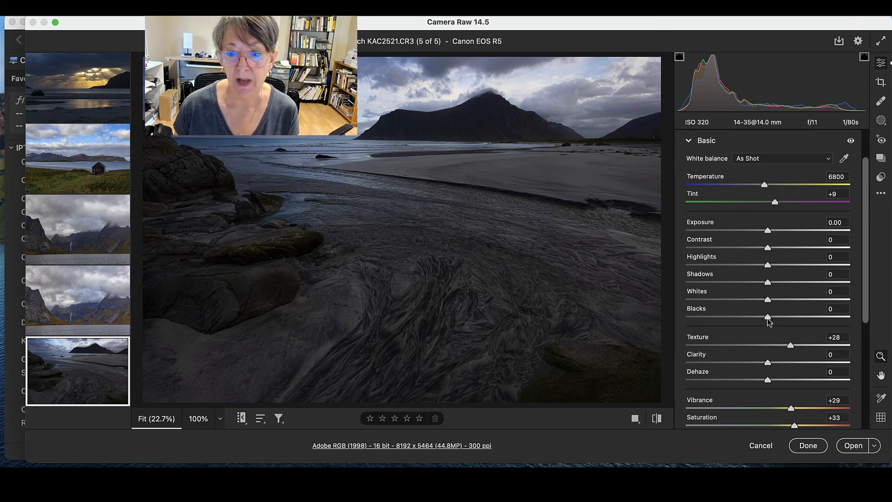
{"action": "mouse_move", "coordinate": [580, 270]}
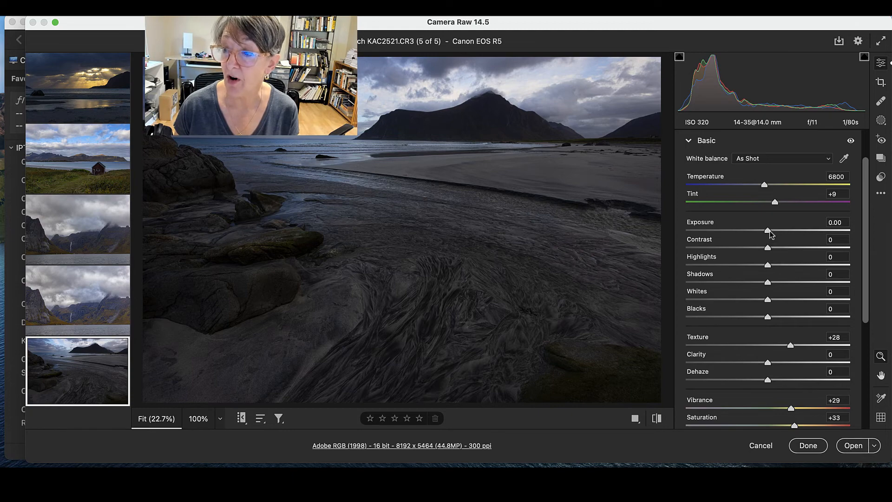
{"action": "left_click_drag", "start_coordinate": [767, 231], "coordinate": [770, 231]}
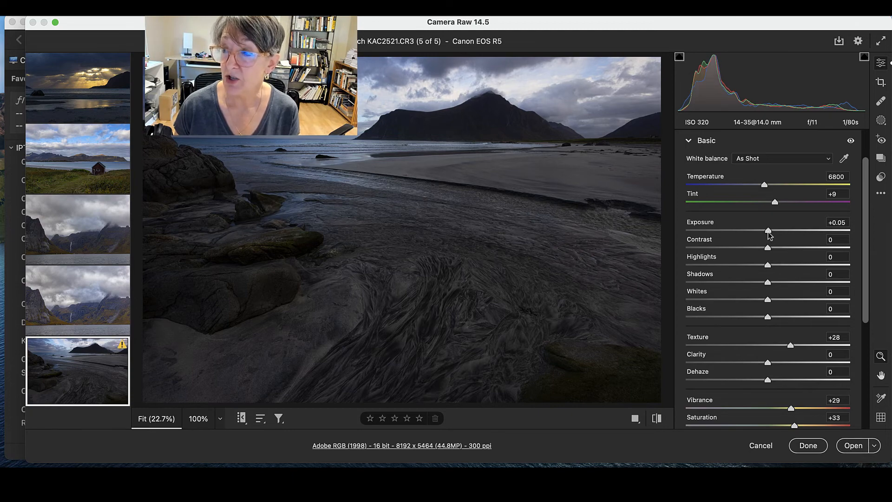
{"action": "left_click_drag", "start_coordinate": [767, 231], "coordinate": [774, 231]}
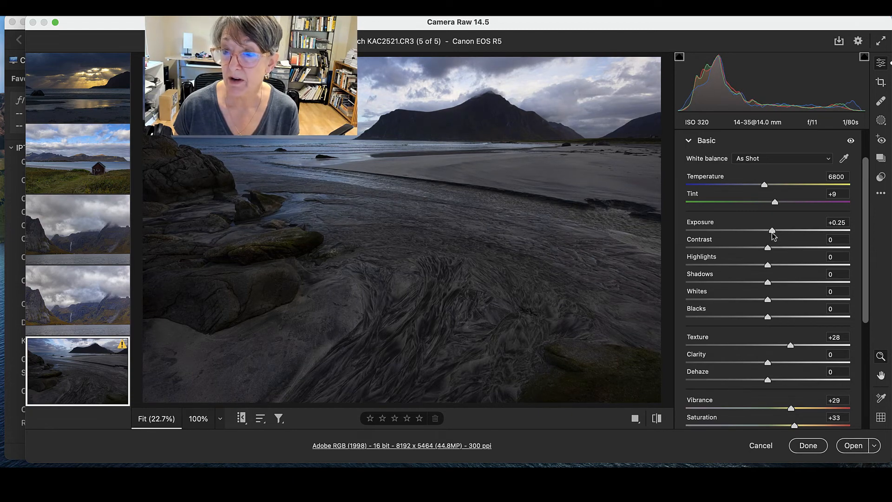
{"action": "left_click_drag", "start_coordinate": [772, 231], "coordinate": [779, 231]}
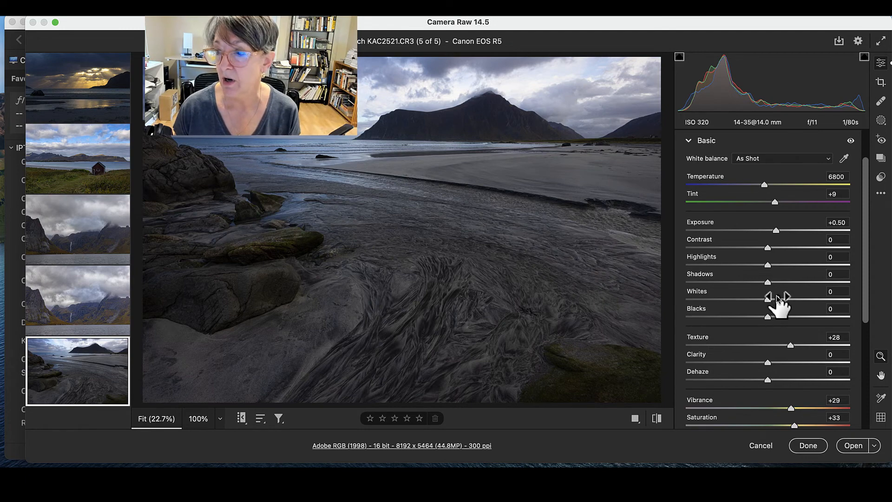
{"action": "mouse_move", "coordinate": [802, 287]}
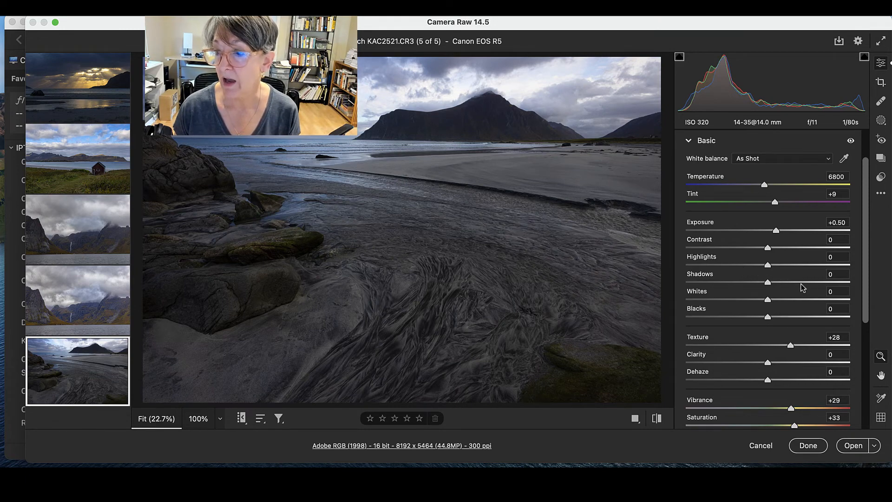
Lift shadows to +84 with highlights -27, and add Clarity +14 and Dehaze +14
{"action": "left_click_drag", "start_coordinate": [768, 283], "coordinate": [803, 282]}
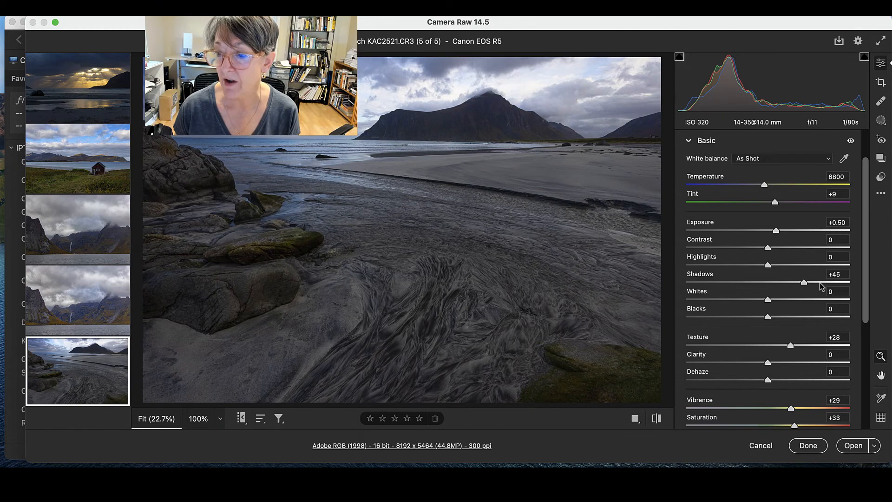
{"action": "left_click_drag", "start_coordinate": [802, 282], "coordinate": [830, 282]}
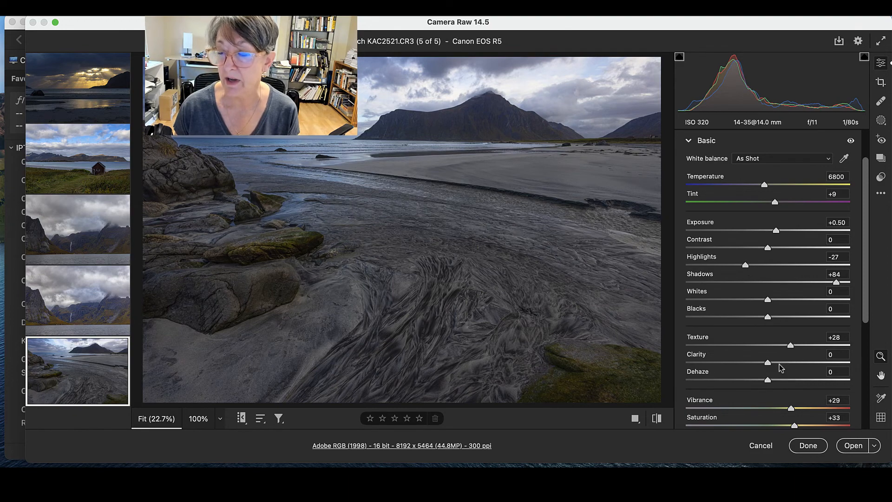
{"action": "left_click_drag", "start_coordinate": [782, 362], "coordinate": [797, 363]}
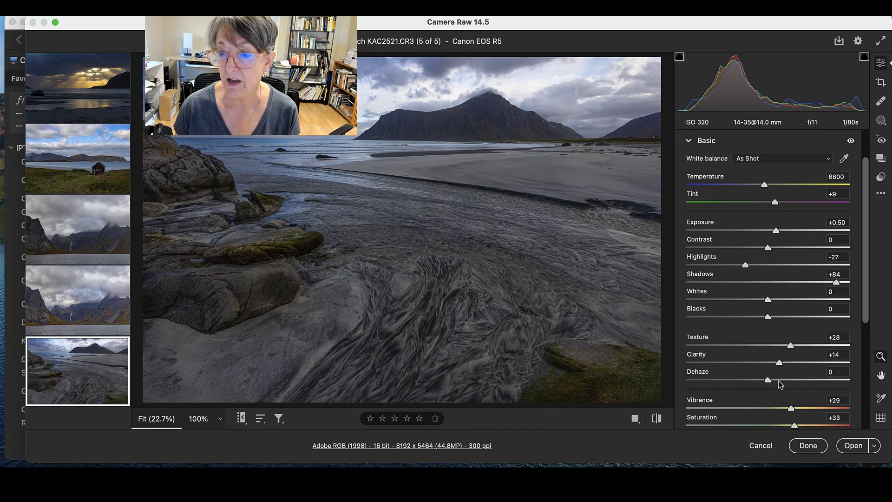
{"action": "left_click_drag", "start_coordinate": [767, 380], "coordinate": [779, 379]}
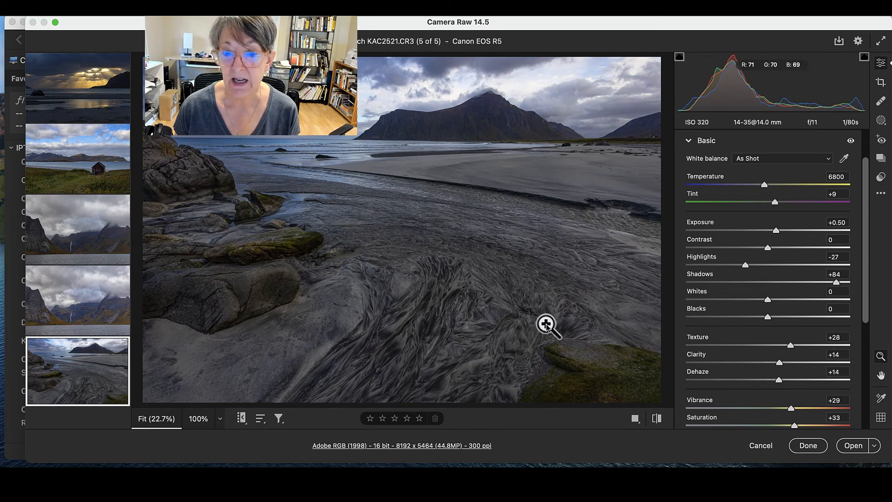
{"action": "mouse_move", "coordinate": [563, 344]}
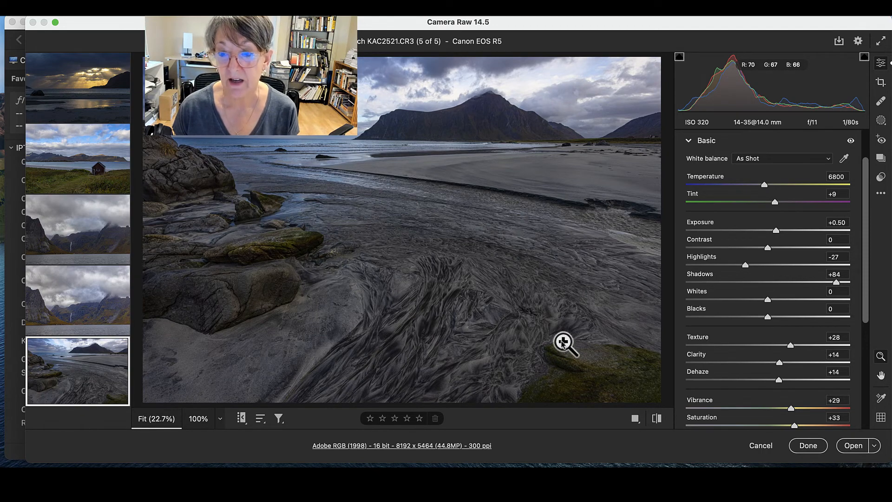
{"action": "mouse_move", "coordinate": [697, 271]}
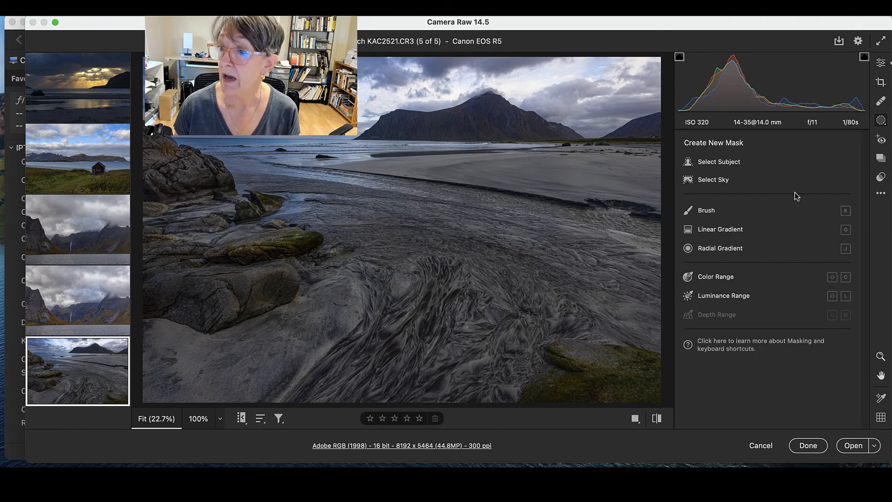
{"action": "mouse_move", "coordinate": [815, 189]}
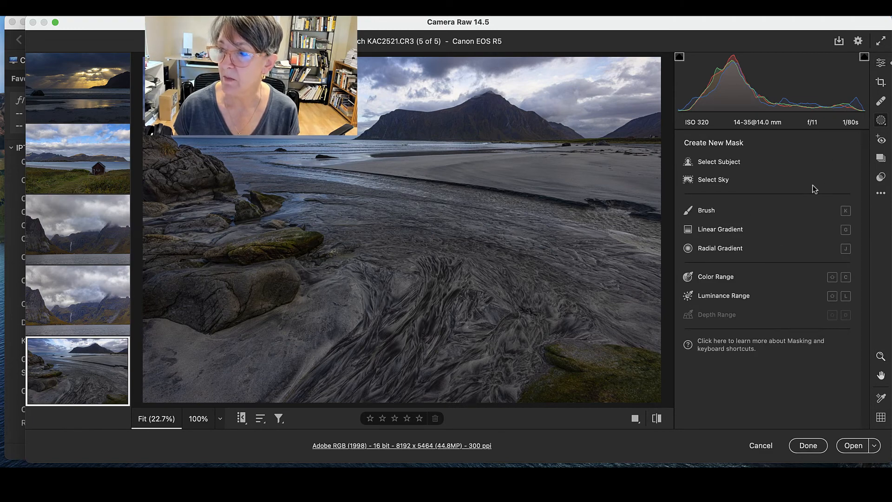
Lay a linear gradient mask over the beach foreground and raise its exposure to +0.45
{"action": "left_click", "coordinate": [719, 228]}
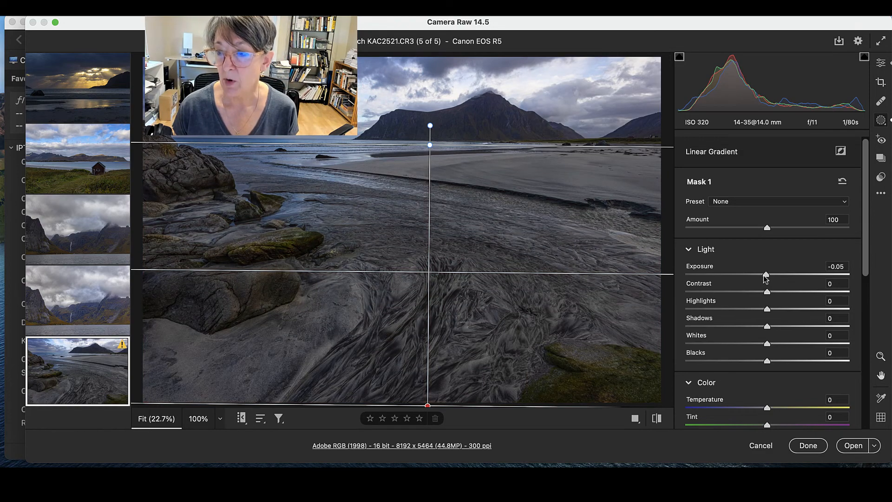
{"action": "left_click_drag", "start_coordinate": [766, 275], "coordinate": [775, 275]}
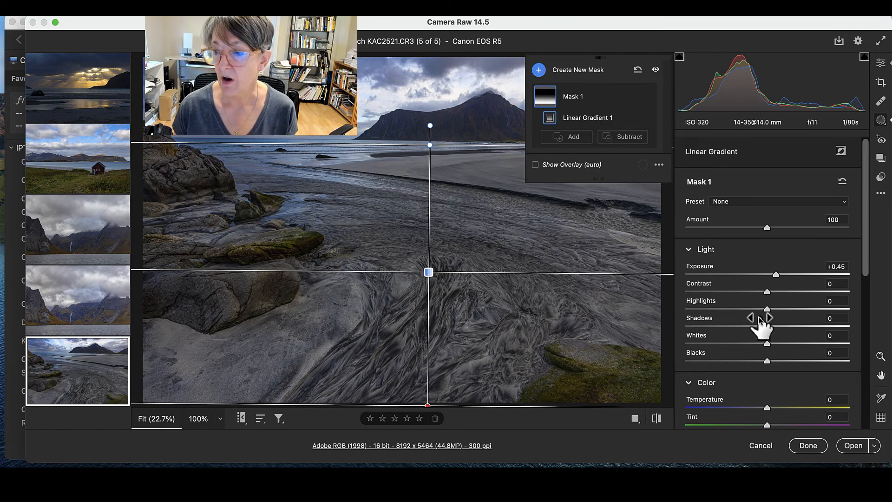
Warm the foreground mask to Temperature +15 and add Saturation +7
{"action": "scroll", "scroll_direction": "down", "scroll_amount": 3}
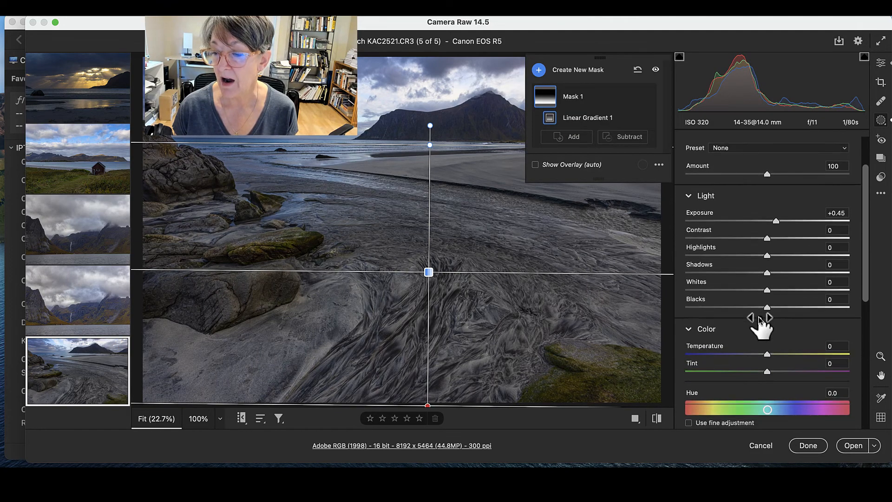
{"action": "scroll", "scroll_direction": "down", "scroll_amount": 3}
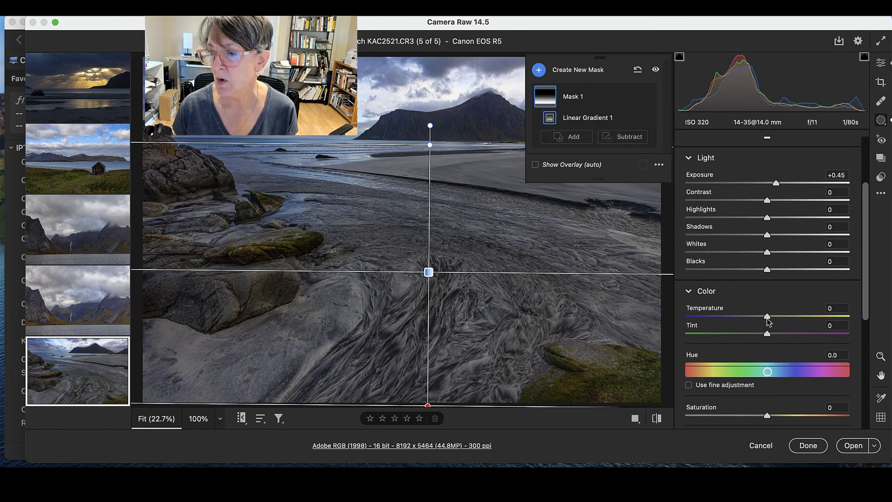
{"action": "left_click_drag", "start_coordinate": [766, 317], "coordinate": [768, 316]}
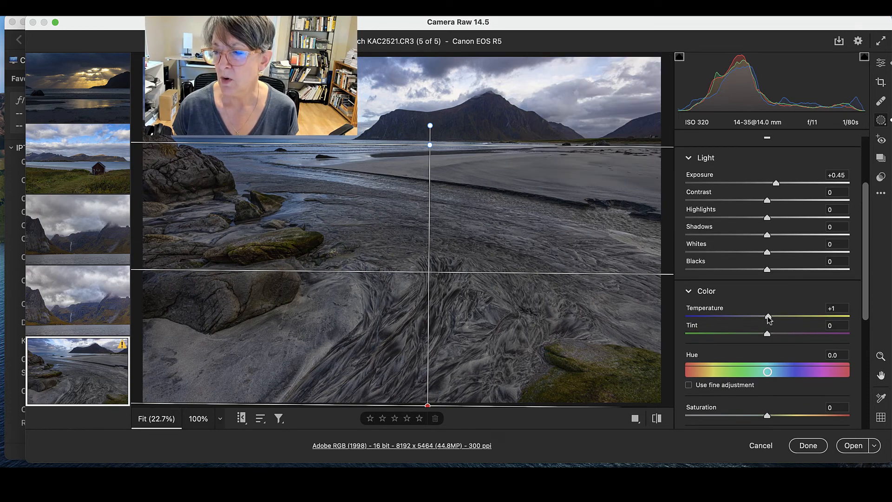
{"action": "left_click_drag", "start_coordinate": [767, 317], "coordinate": [780, 317]}
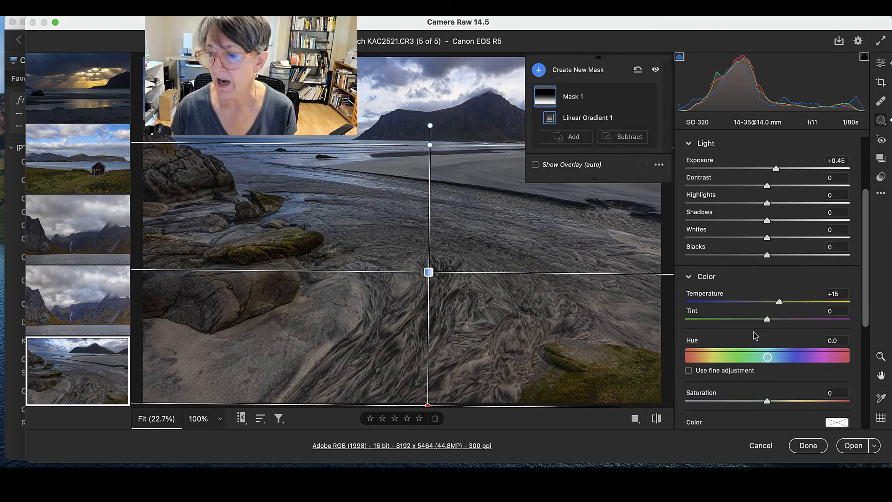
{"action": "scroll", "scroll_direction": "down", "scroll_amount": 3}
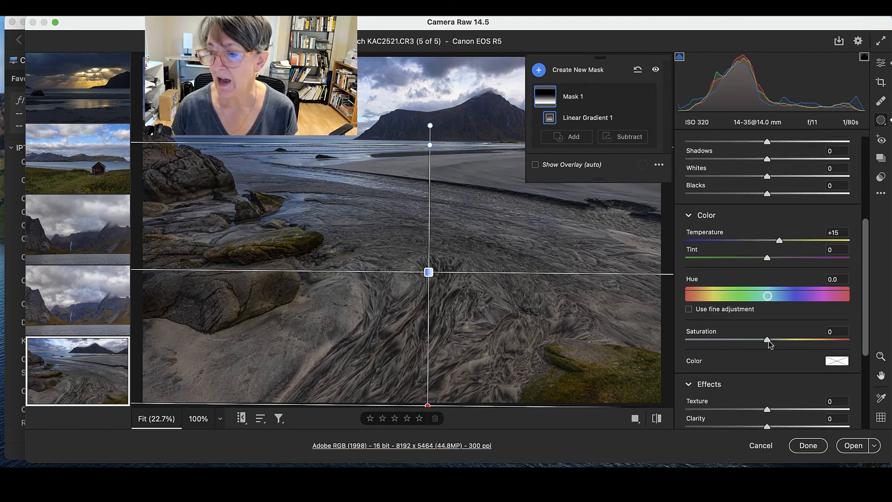
{"action": "left_click_drag", "start_coordinate": [767, 341], "coordinate": [774, 341]}
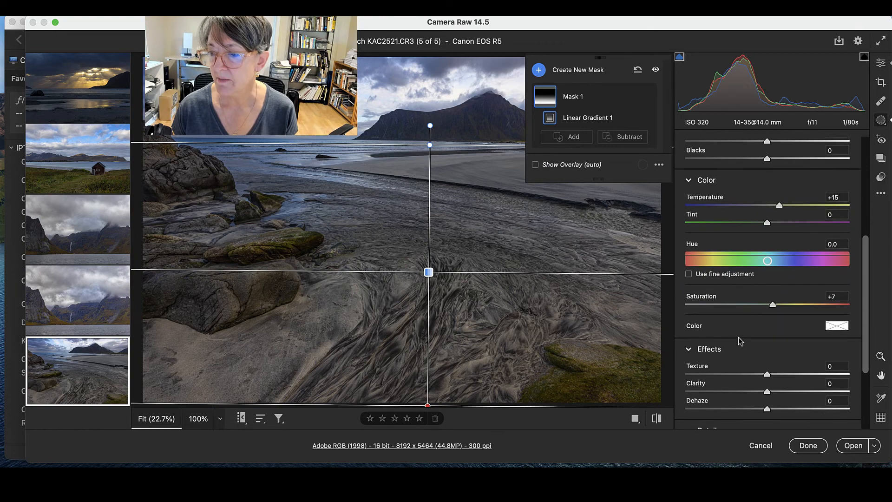
Add Texture +14 and Clarity +10 to the mask, then move the gradient higher up the beach
{"action": "scroll", "scroll_direction": "down", "scroll_amount": 3}
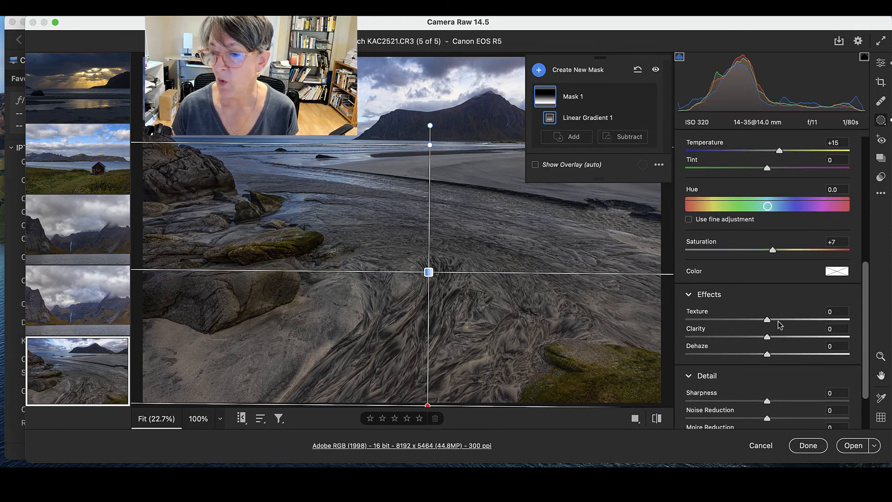
{"action": "left_click_drag", "start_coordinate": [766, 318], "coordinate": [777, 319]}
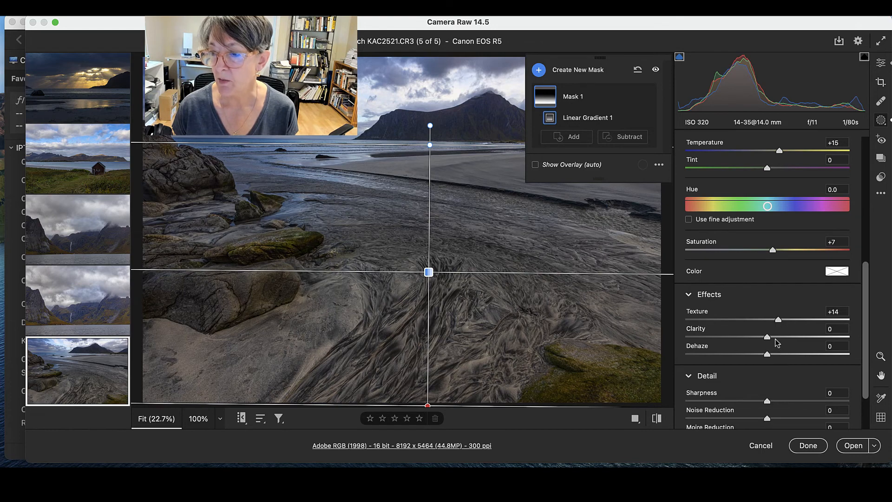
{"action": "left_click_drag", "start_coordinate": [766, 336], "coordinate": [778, 337]}
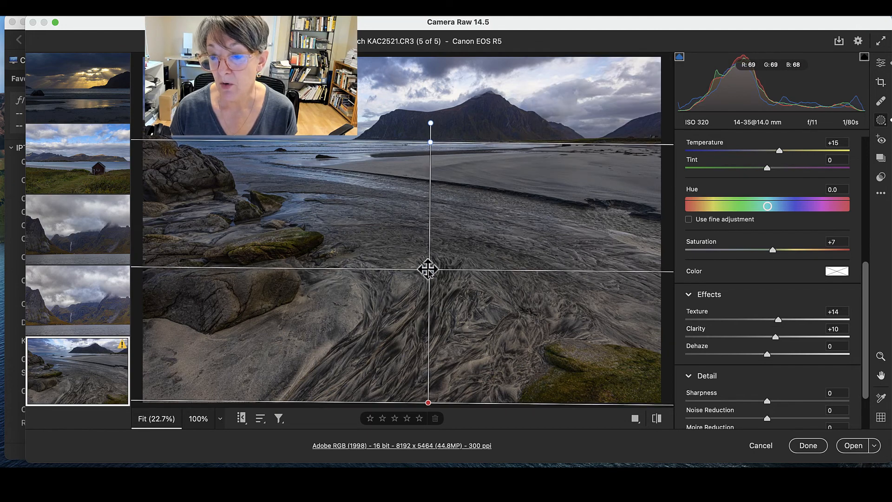
{"action": "left_click_drag", "start_coordinate": [427, 268], "coordinate": [427, 250]}
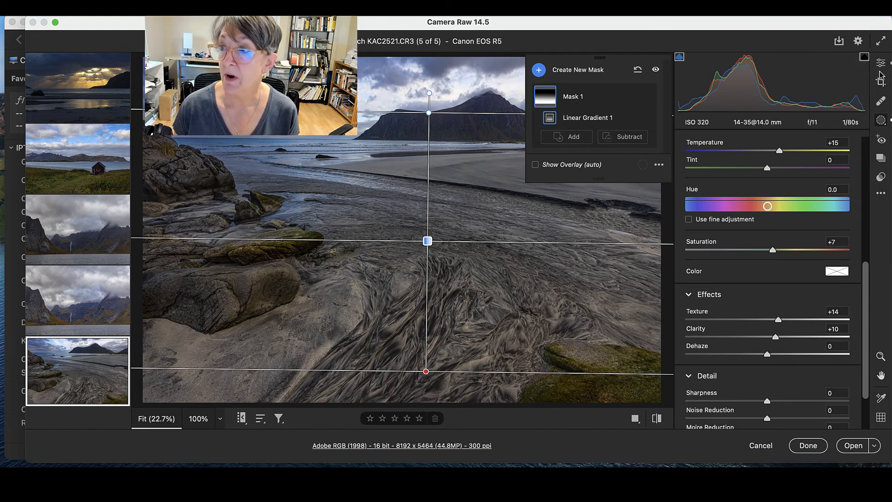
Leave masking and show the beach image as side-by-side before and after versions
{"action": "left_click", "coordinate": [881, 63]}
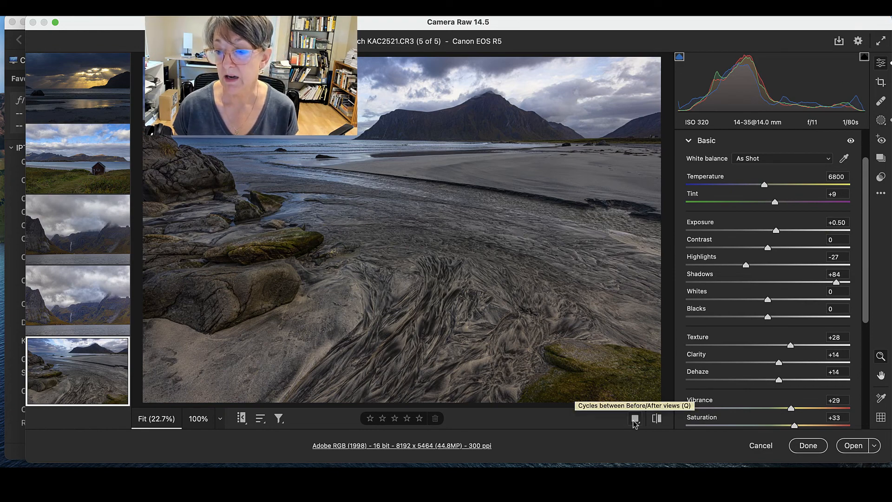
{"action": "left_click", "coordinate": [635, 419]}
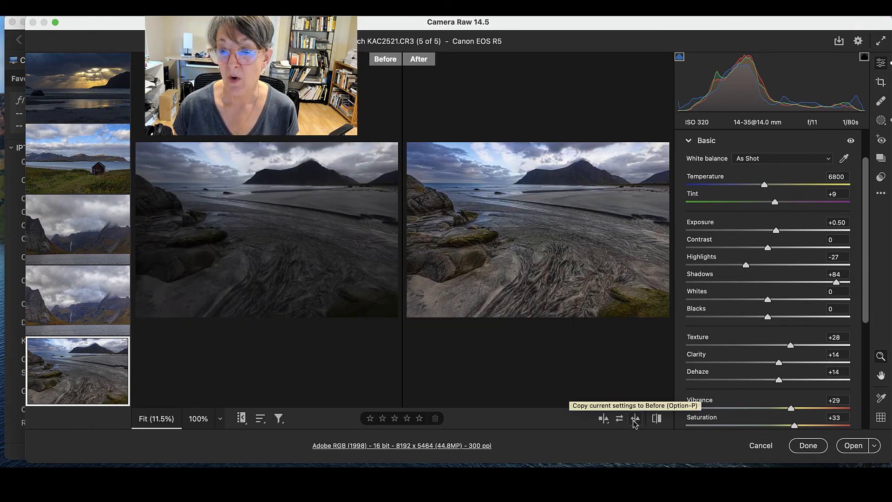